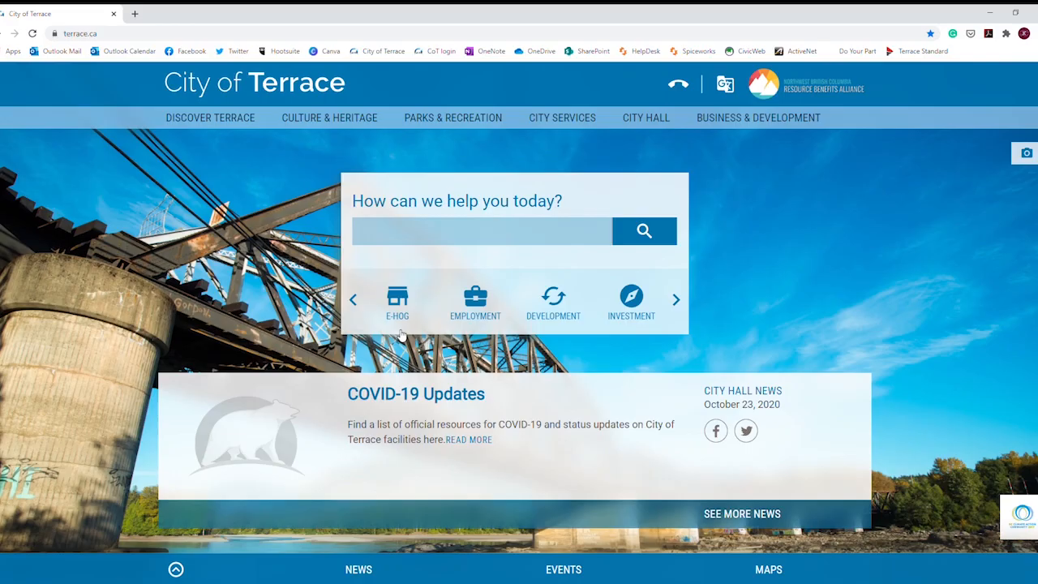
- Go to Parks & Recreation's Reserve a Skate page and scroll to the skate schedule
click(453, 117)
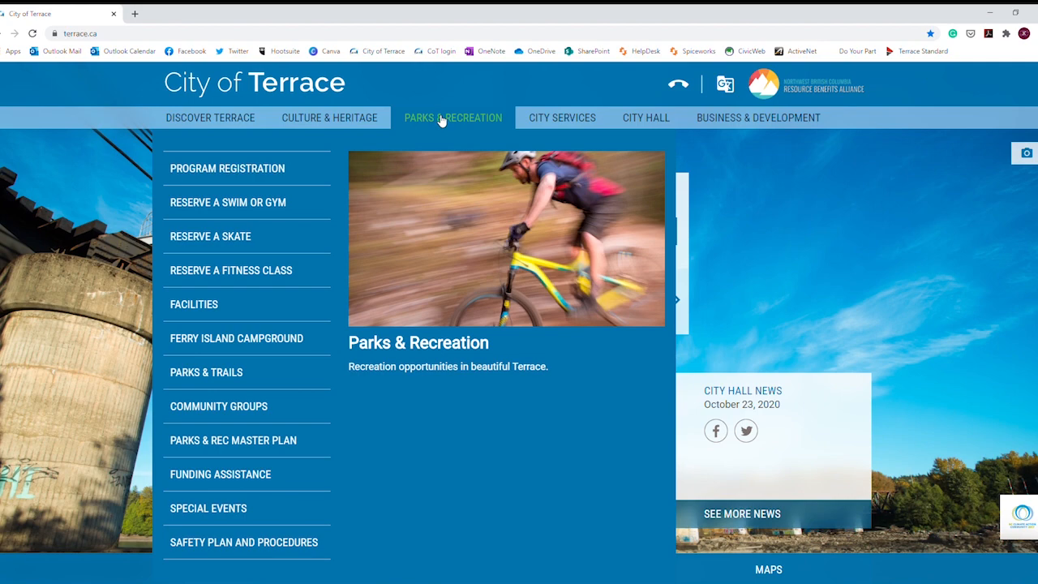
click(210, 236)
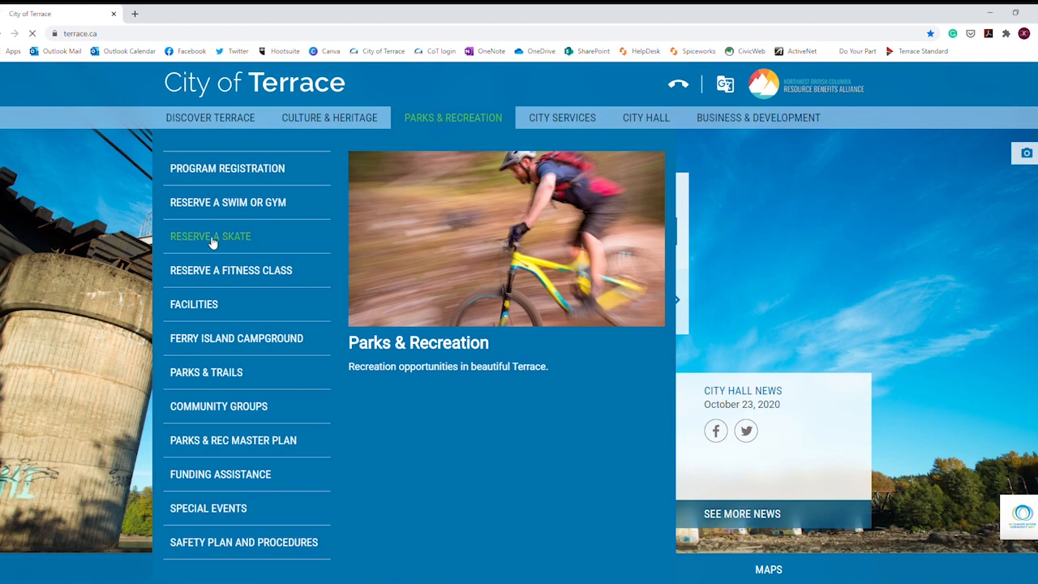
click(210, 236)
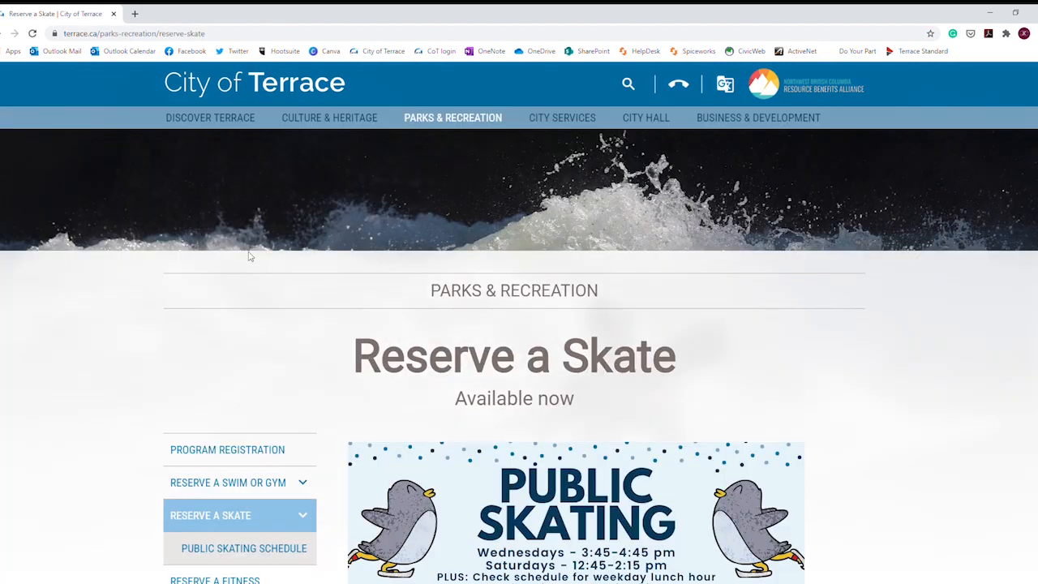
scroll(down, 3)
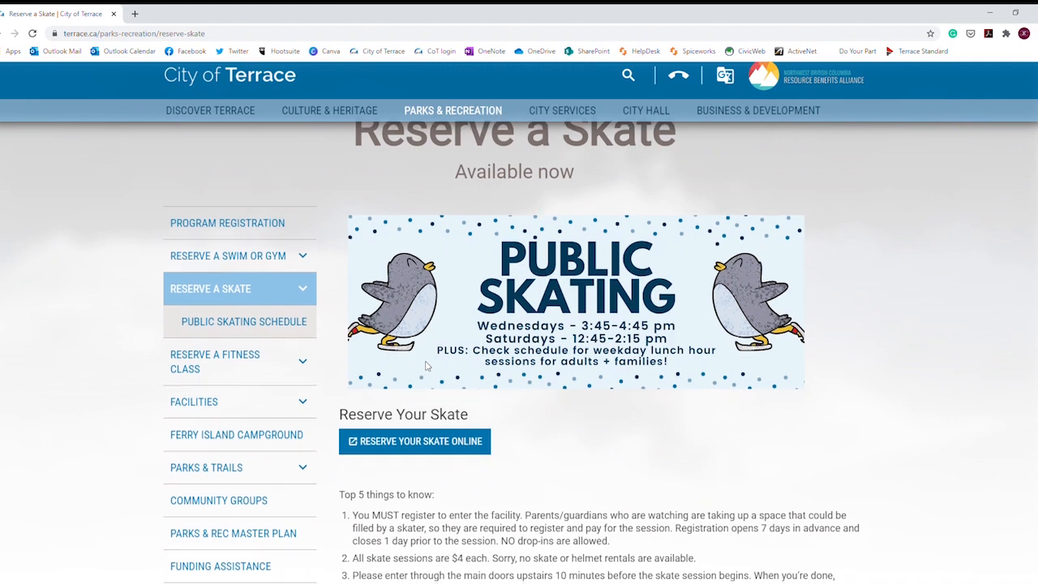
scroll(down, 3)
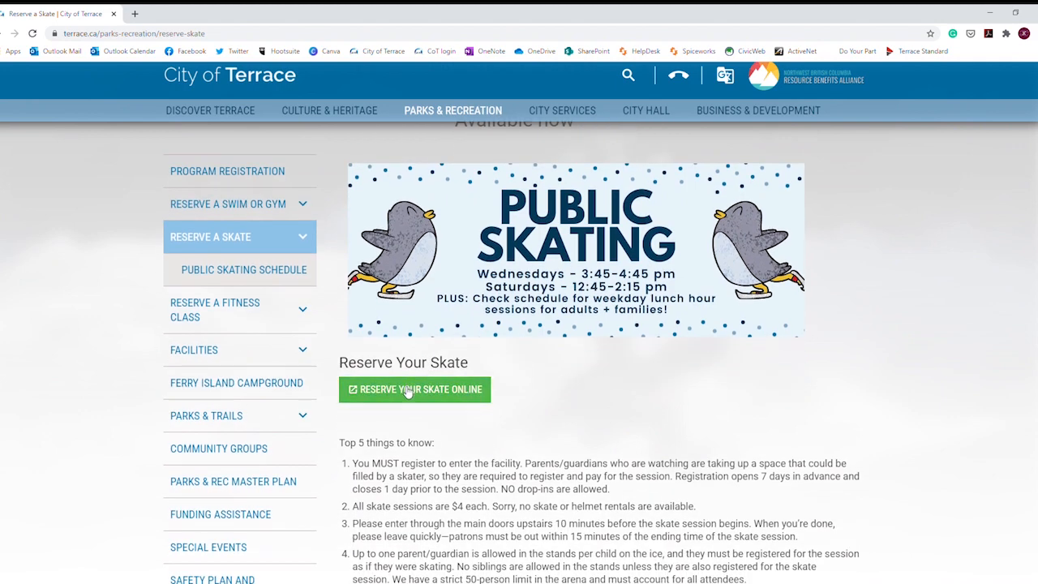
click(414, 390)
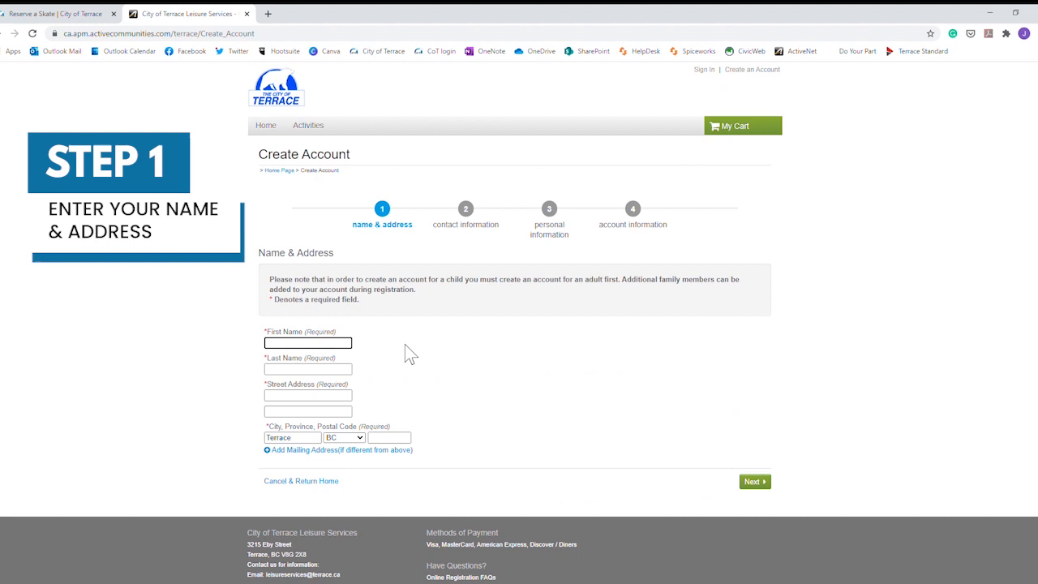
text(Jane)
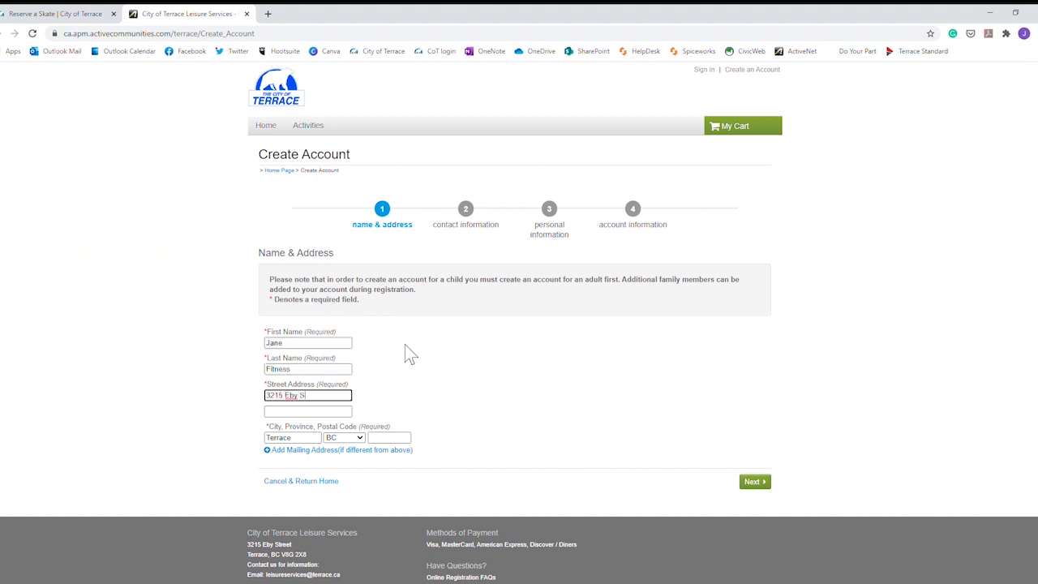
text(V8G)
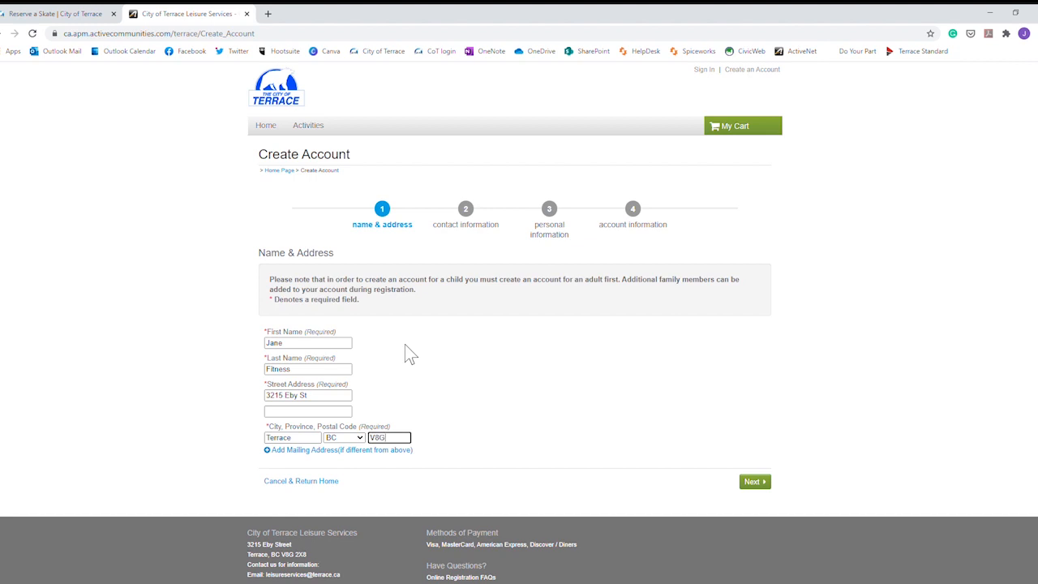
click(754, 481)
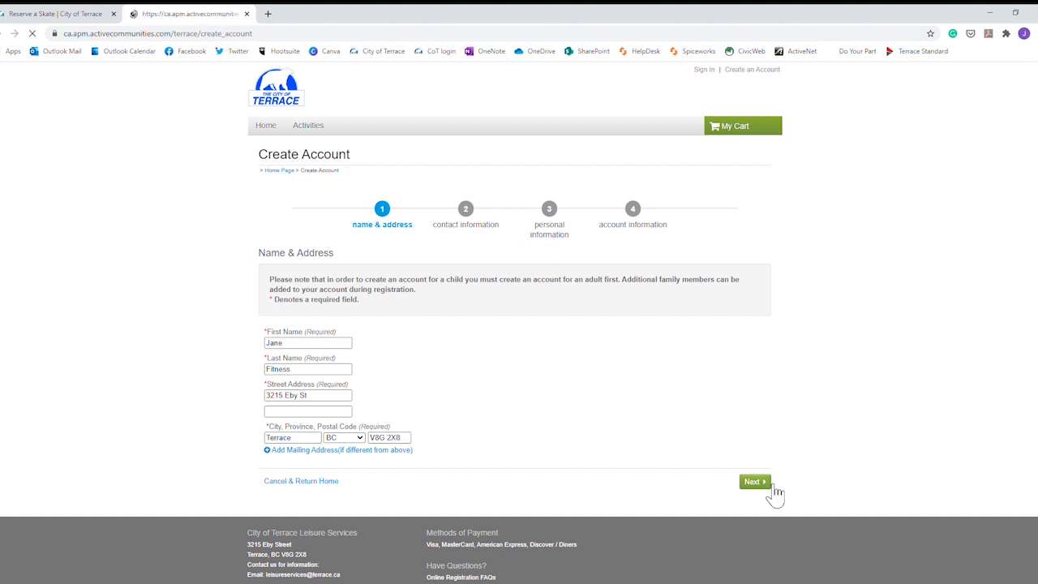
click(754, 481)
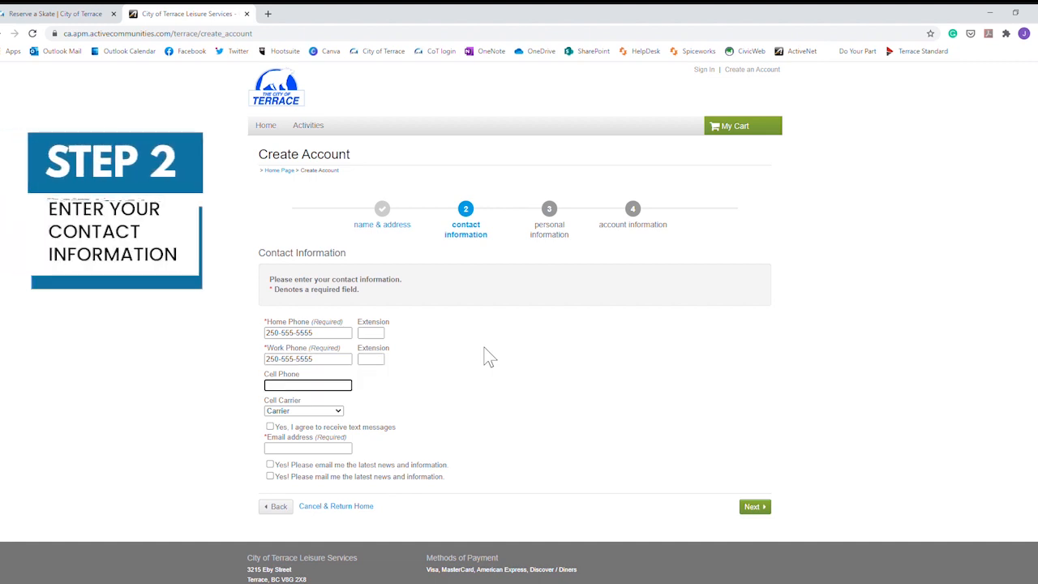
text(250-555-5555)
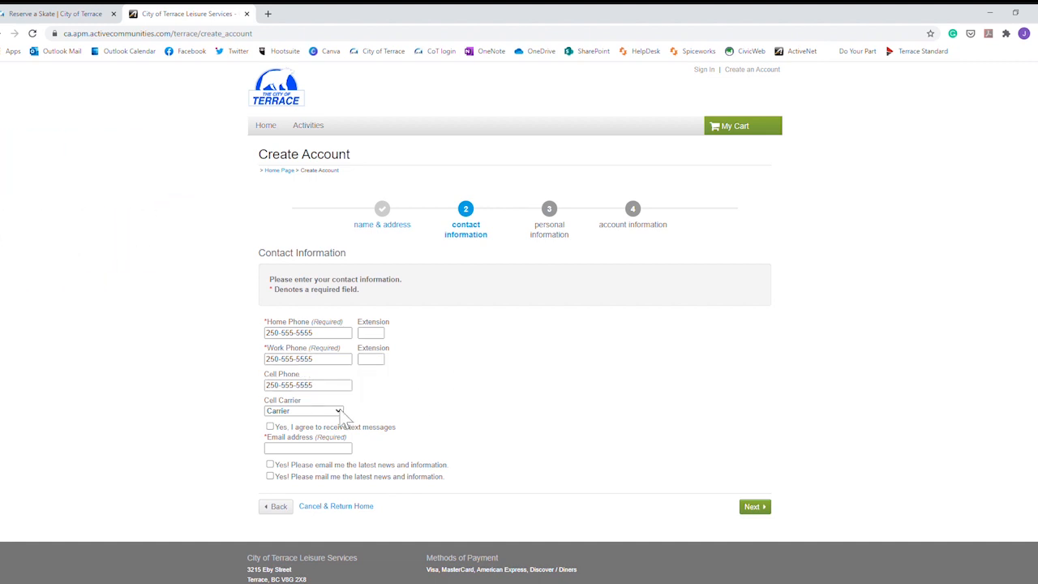
click(304, 410)
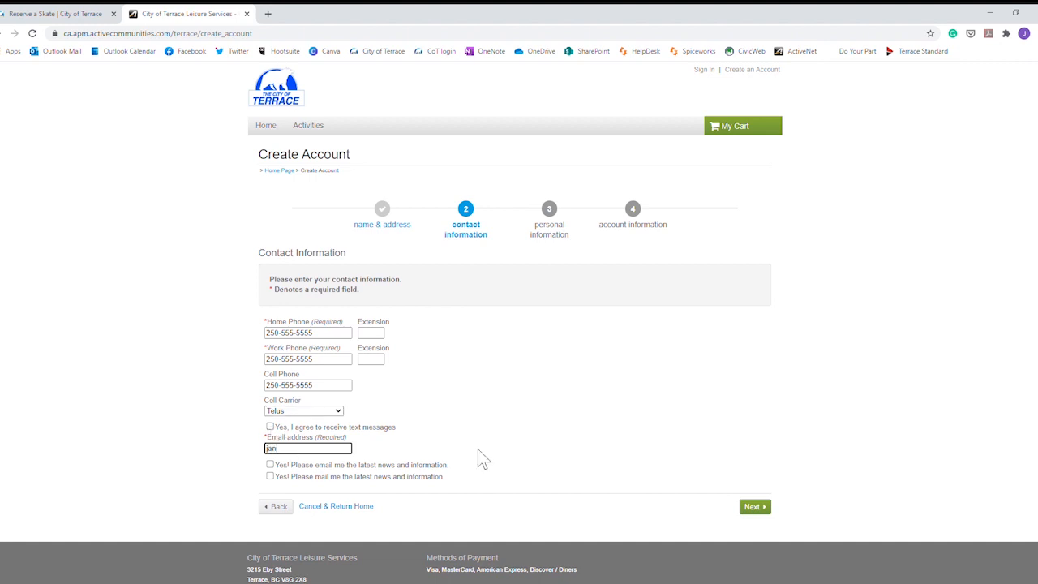
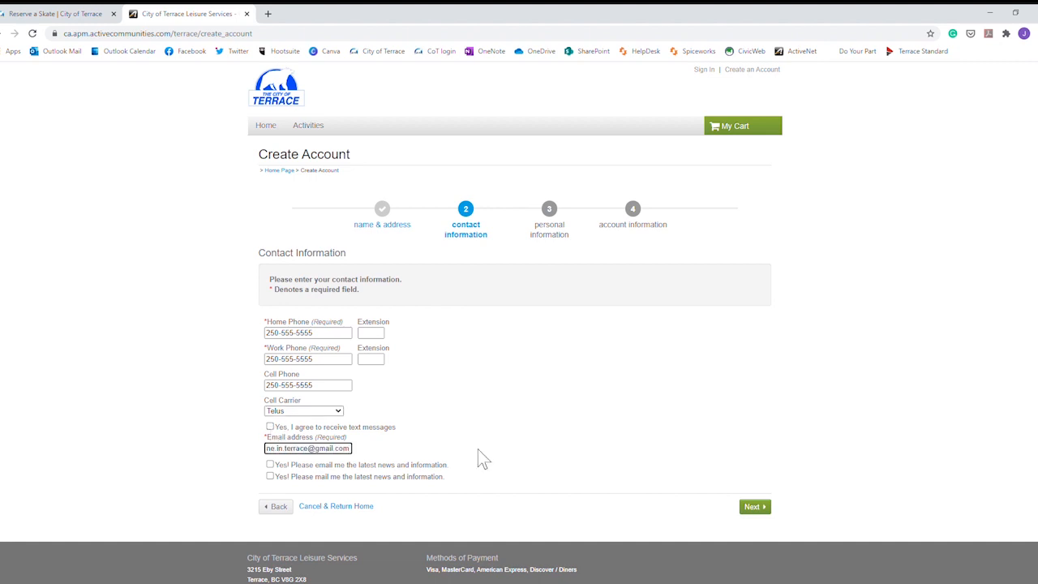
mouse_move(753, 506)
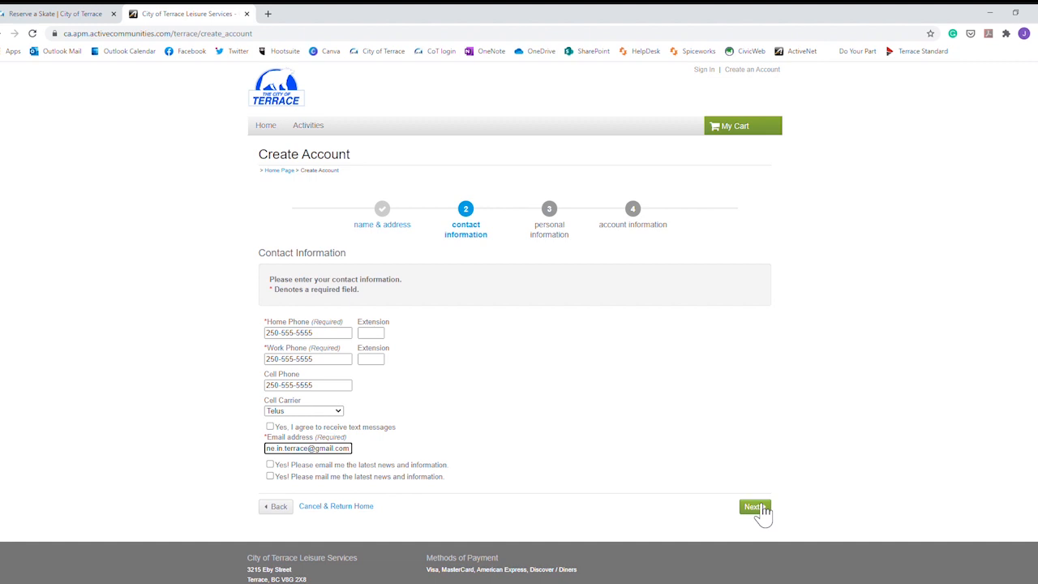
- Set gender Female, birth date January 1, 1990, and Head of Household, then submit
click(753, 506)
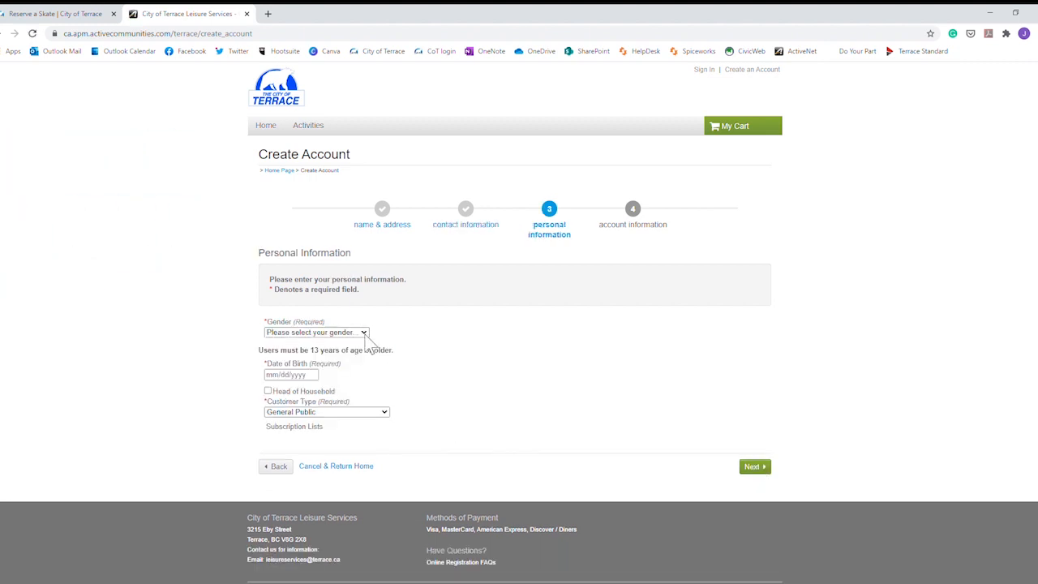
click(315, 332)
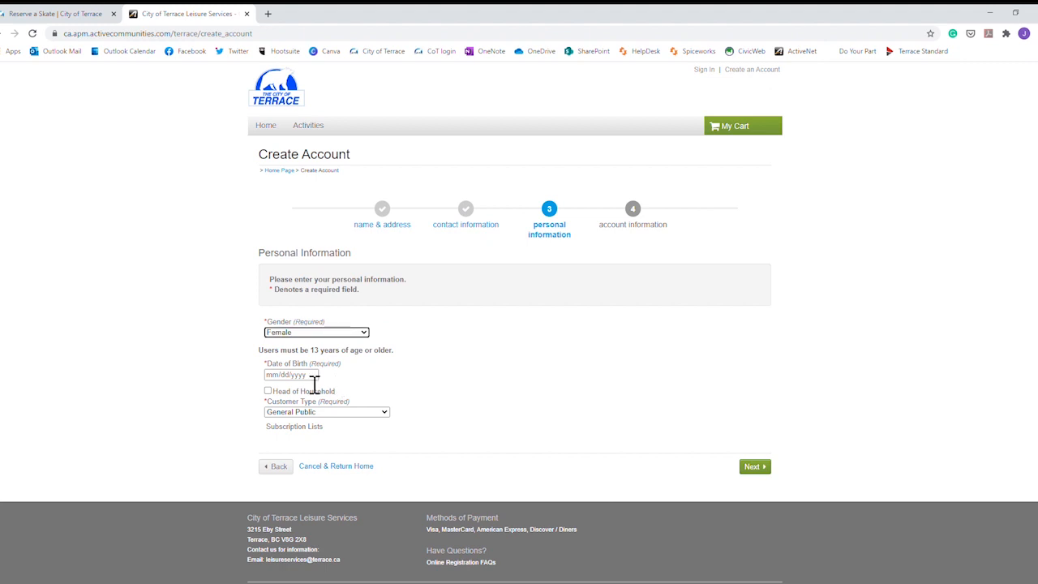
click(290, 374)
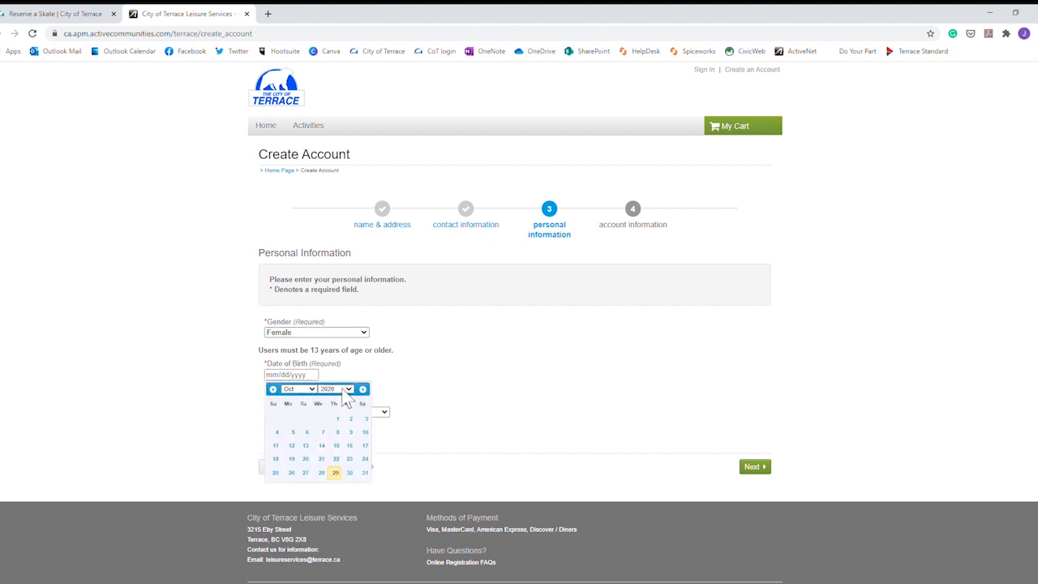
mouse_move(336, 134)
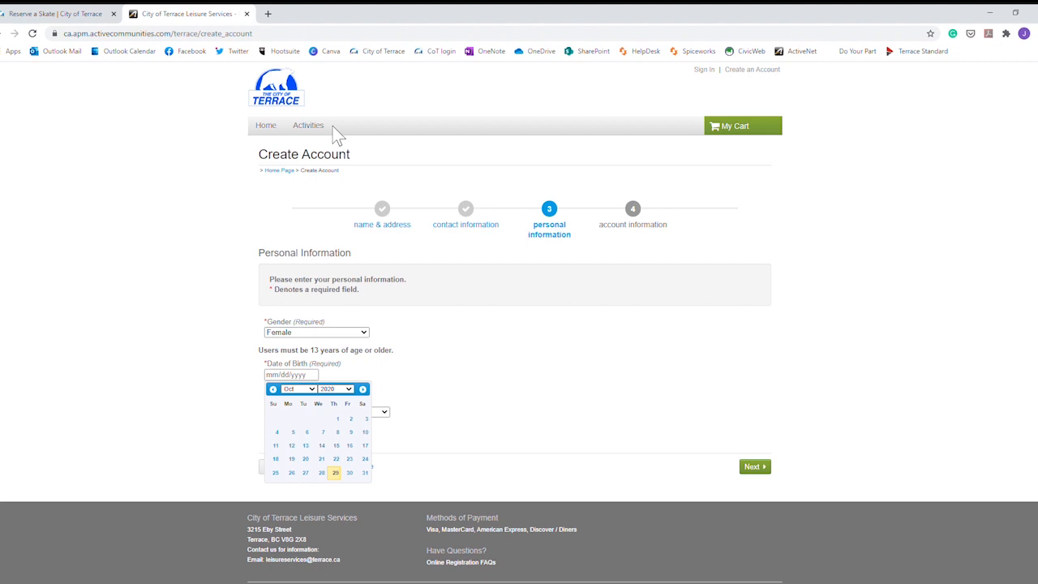
click(335, 388)
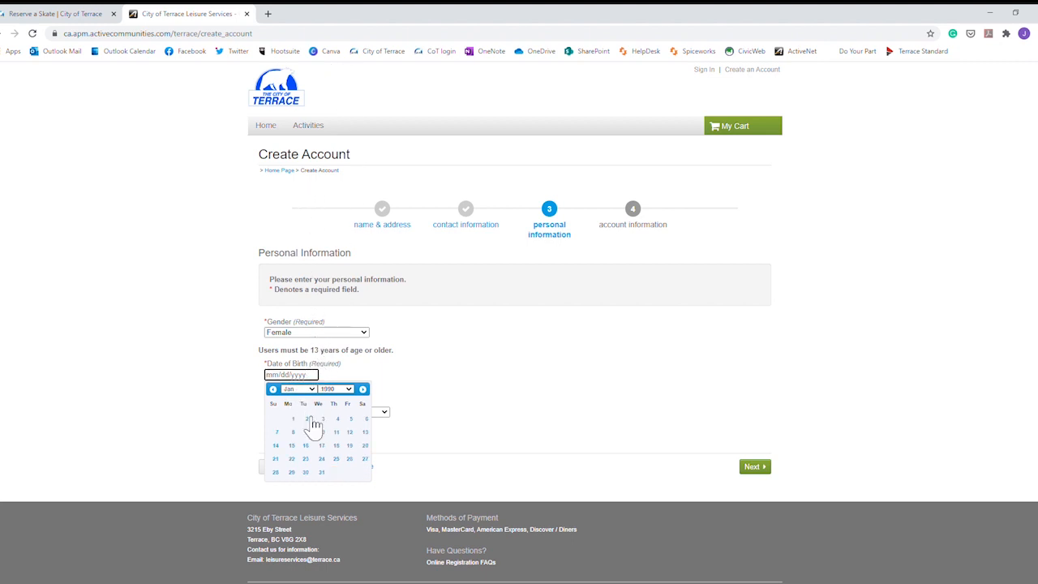
click(293, 418)
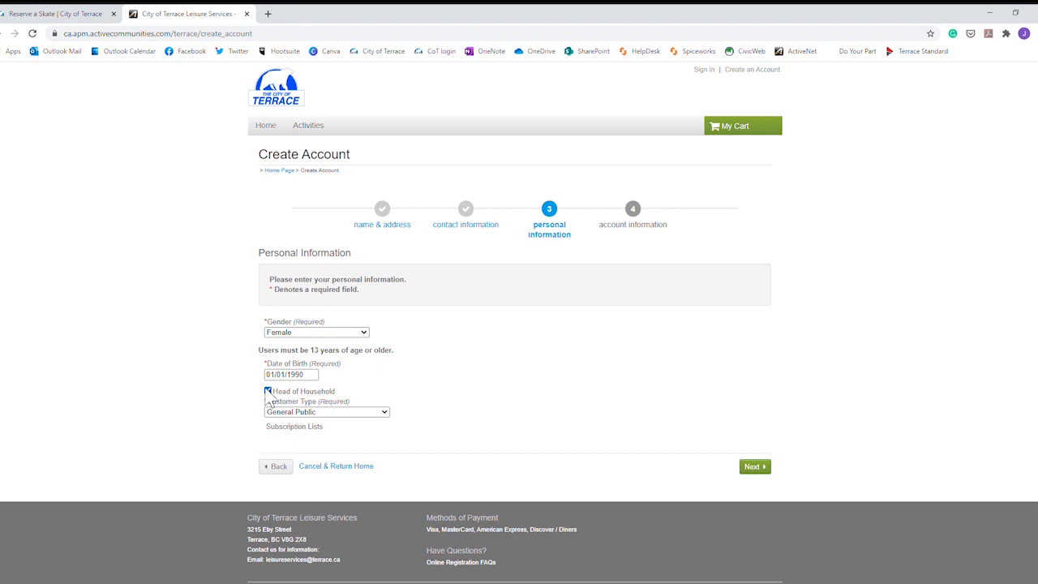
click(269, 392)
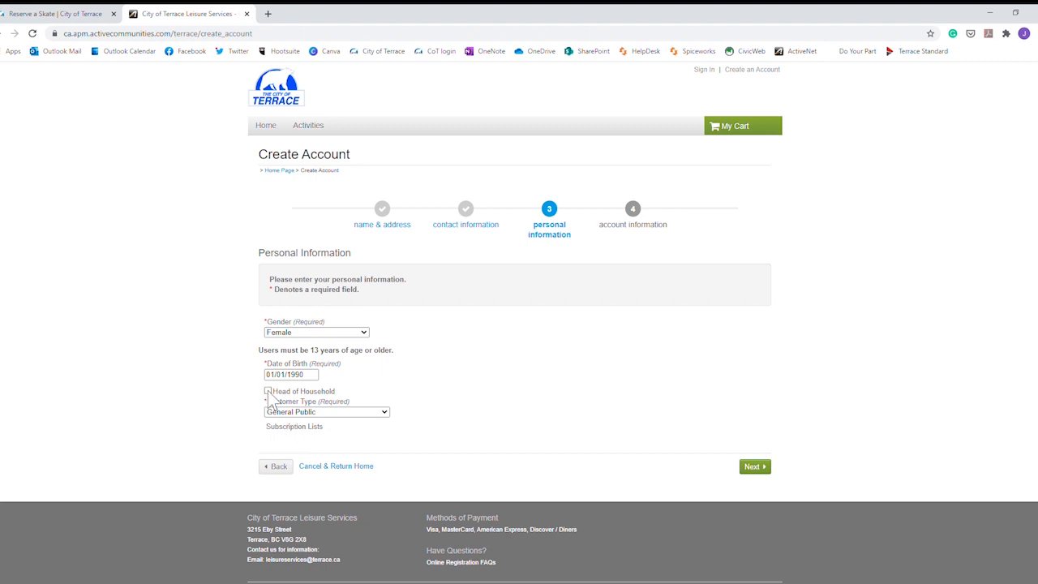
click(267, 391)
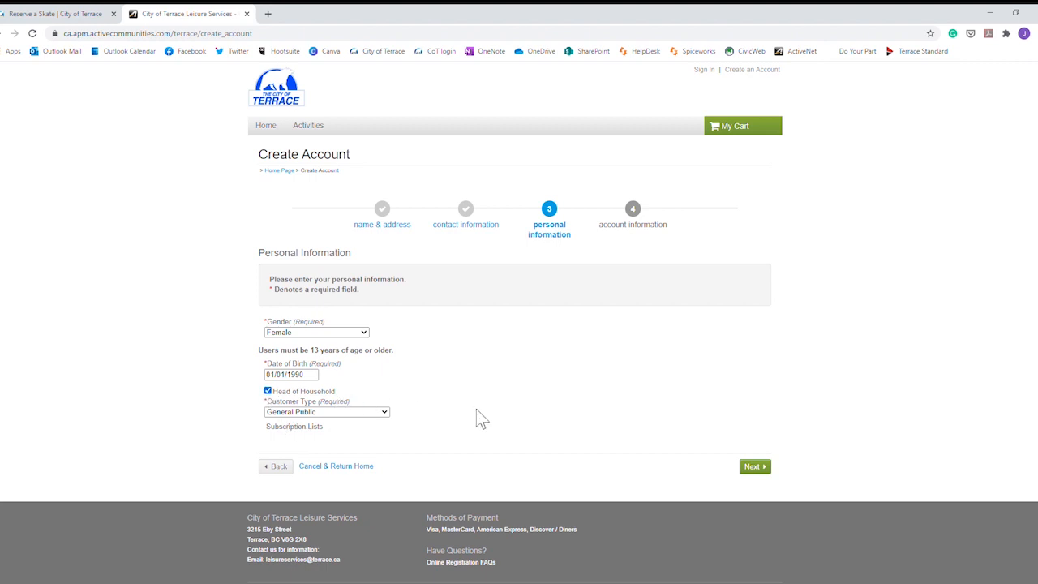
click(754, 466)
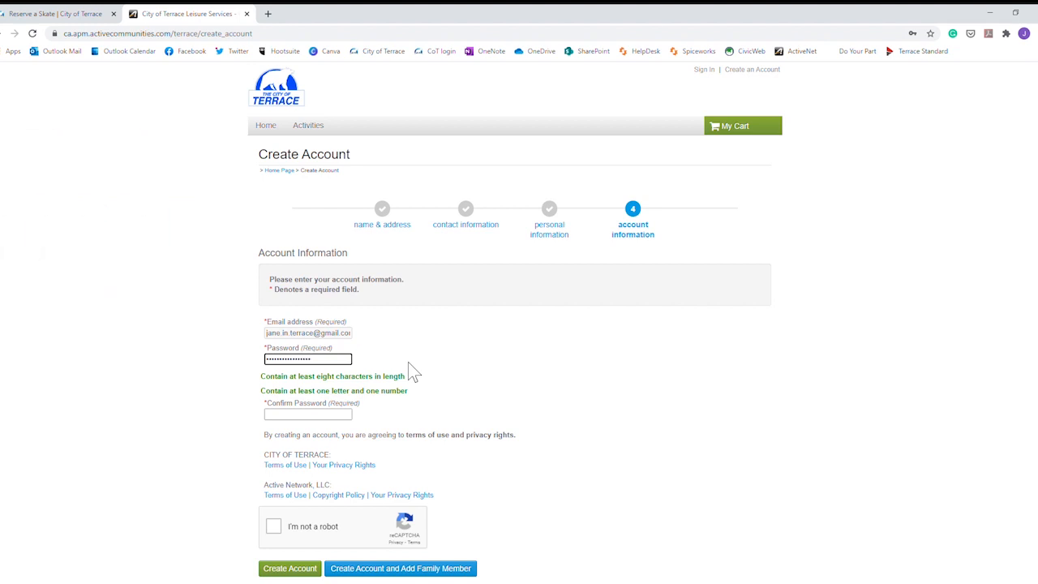
- Enter and confirm the account password and pass the reCAPTCHA image check
text(•••••••)
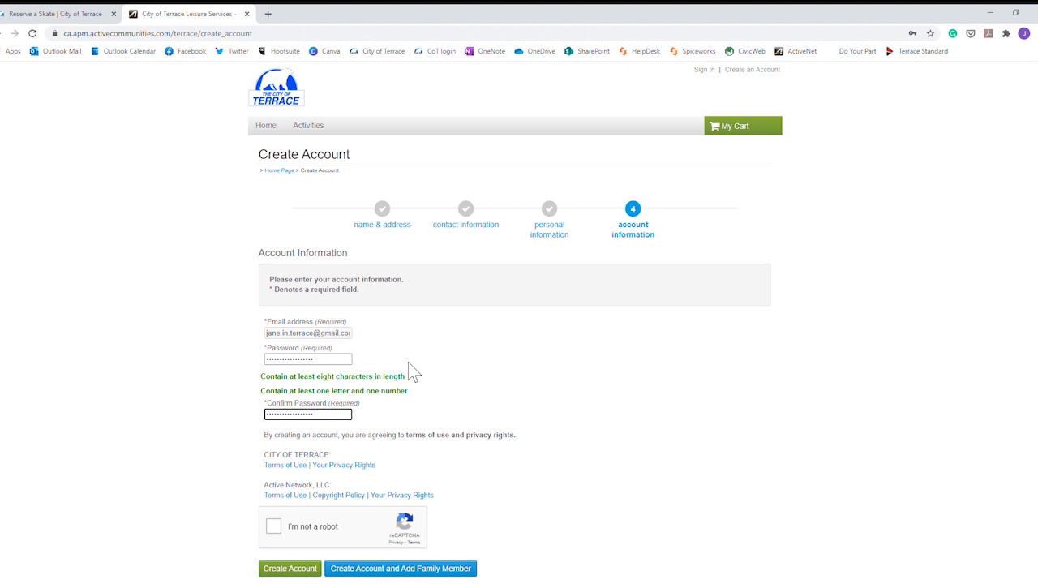
click(273, 526)
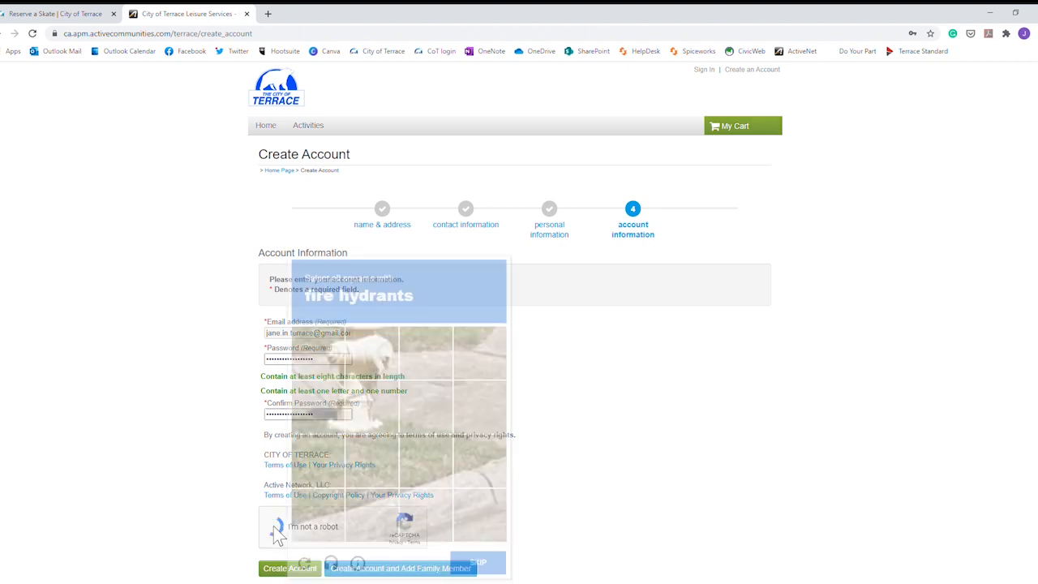
click(277, 525)
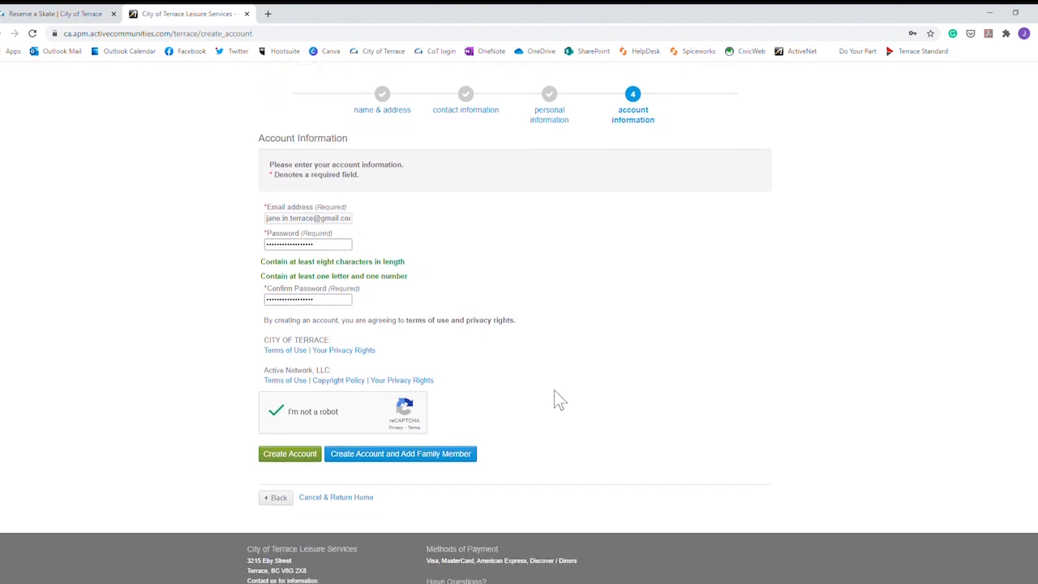
scroll(down, 3)
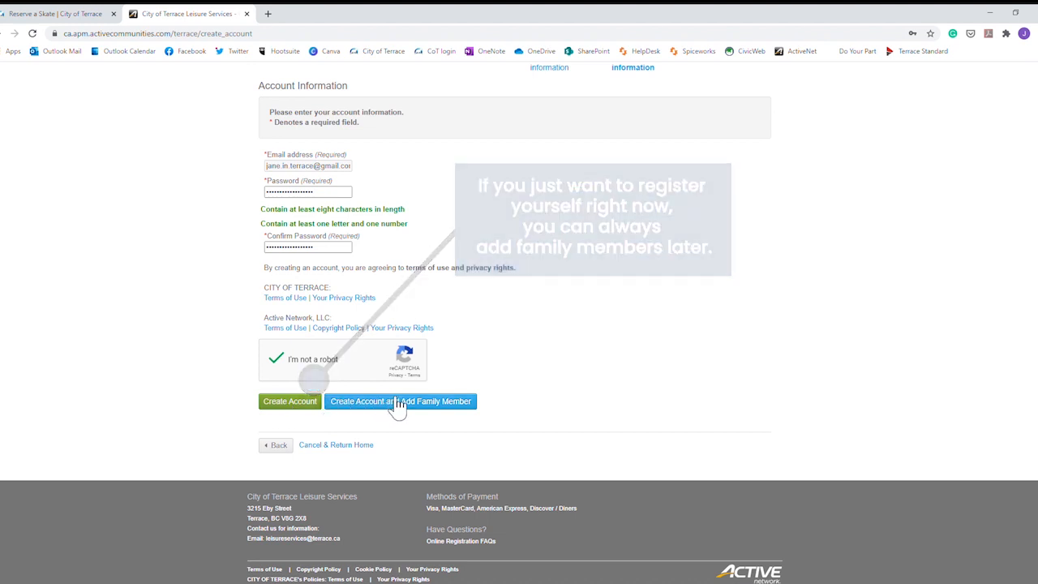
click(400, 401)
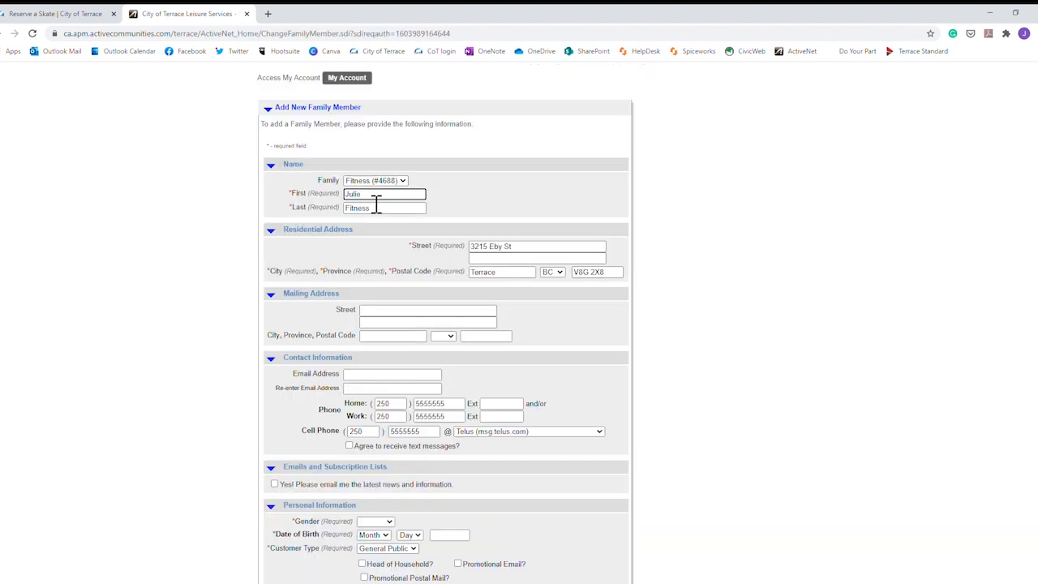
scroll(down, 3)
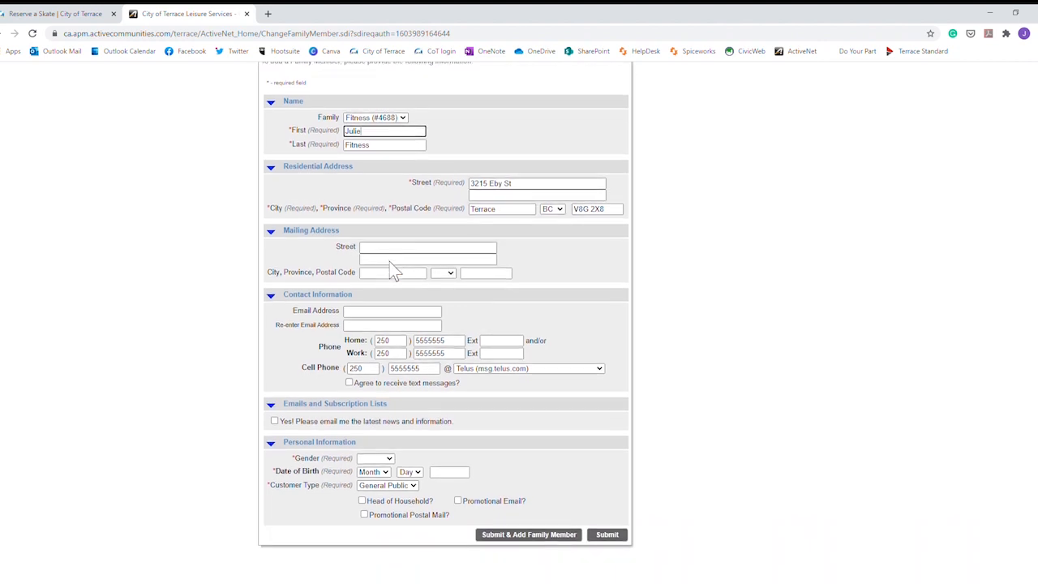
scroll(down, 3)
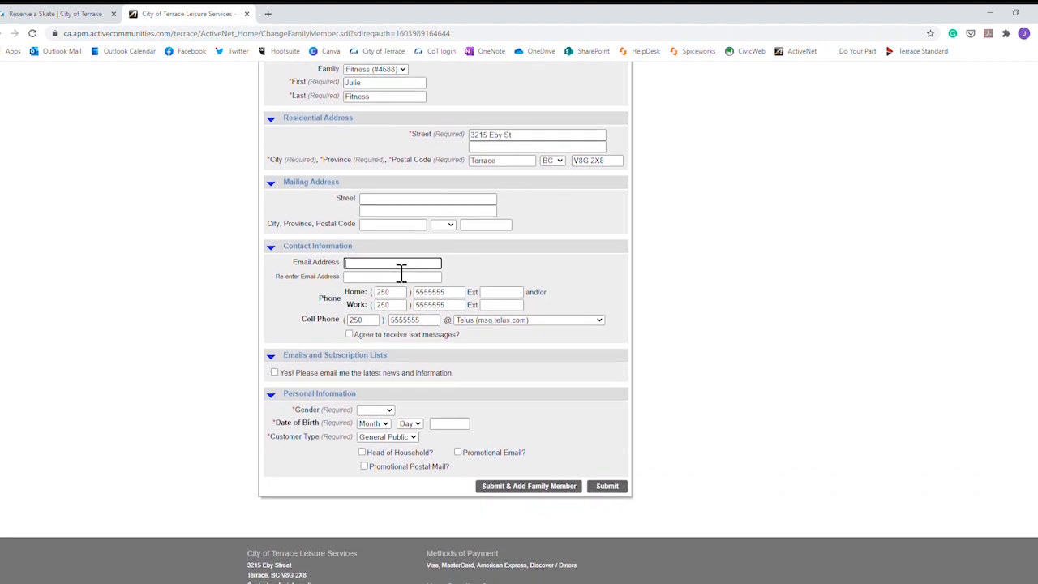
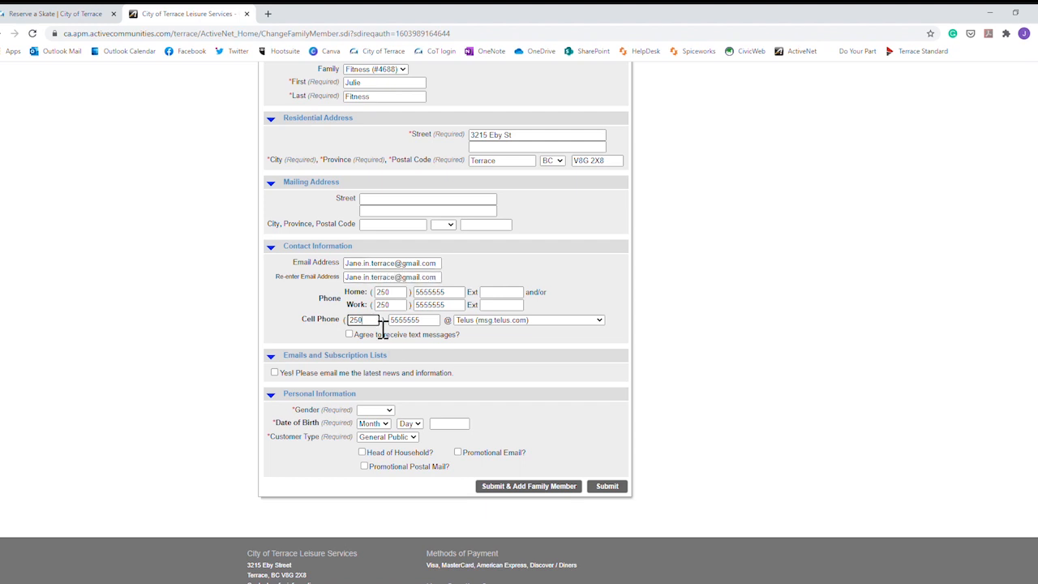
click(375, 410)
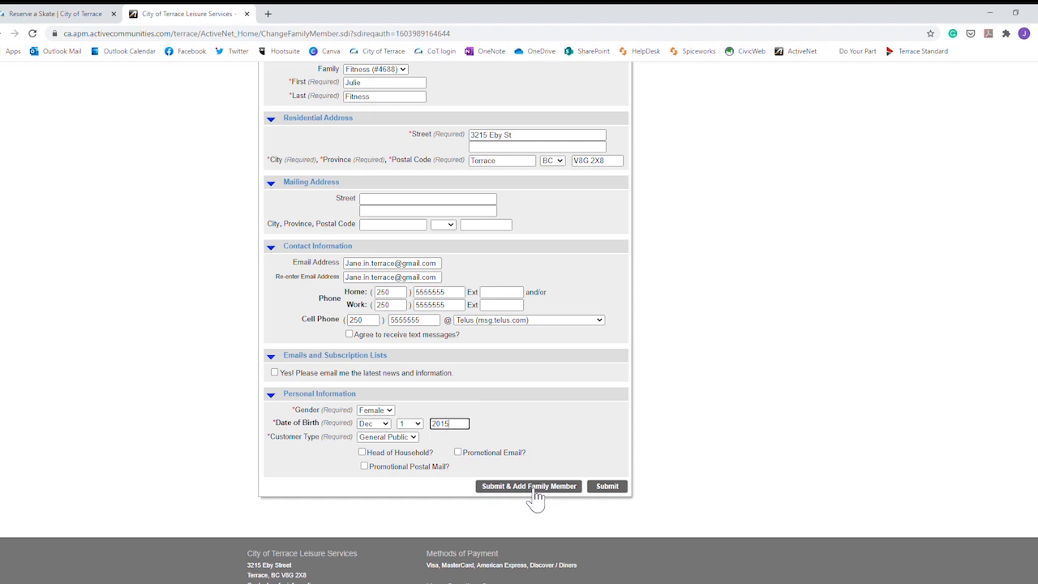
click(528, 486)
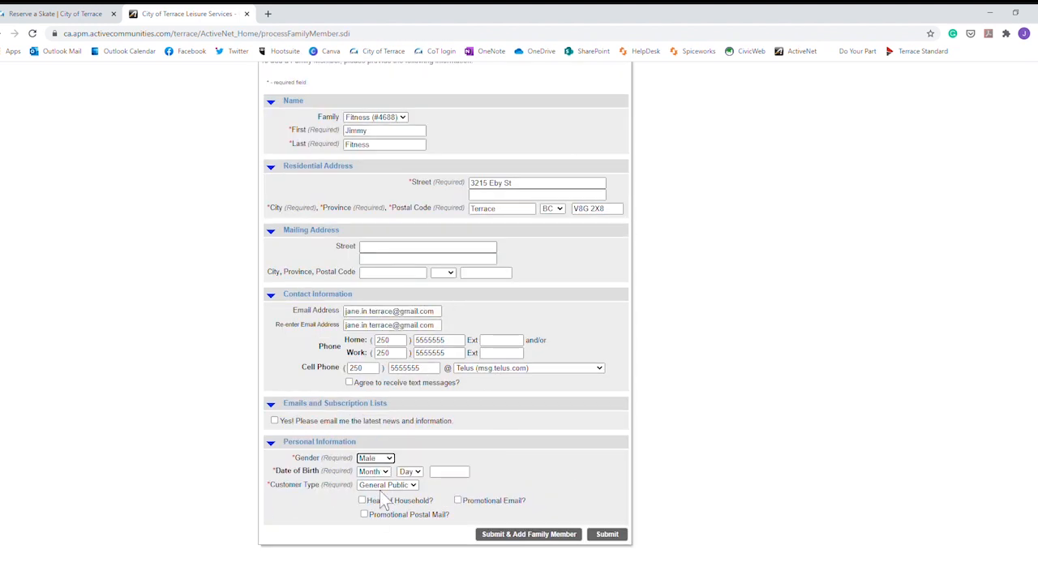
- Submit Jimmy's form so Jake, Jane, Jimmy and Julie Fitness are listed
click(606, 534)
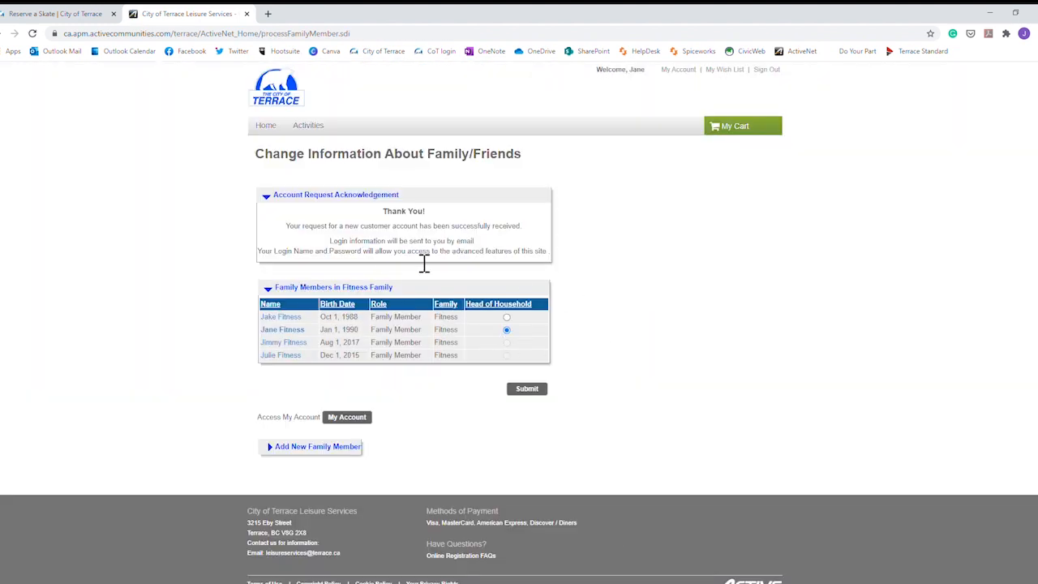
mouse_move(624, 376)
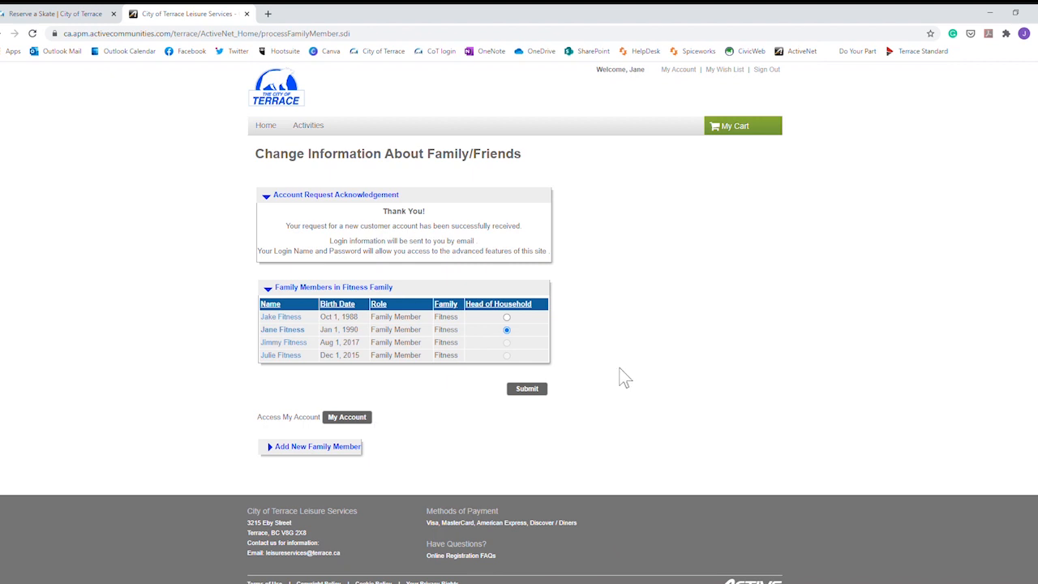
mouse_move(545, 355)
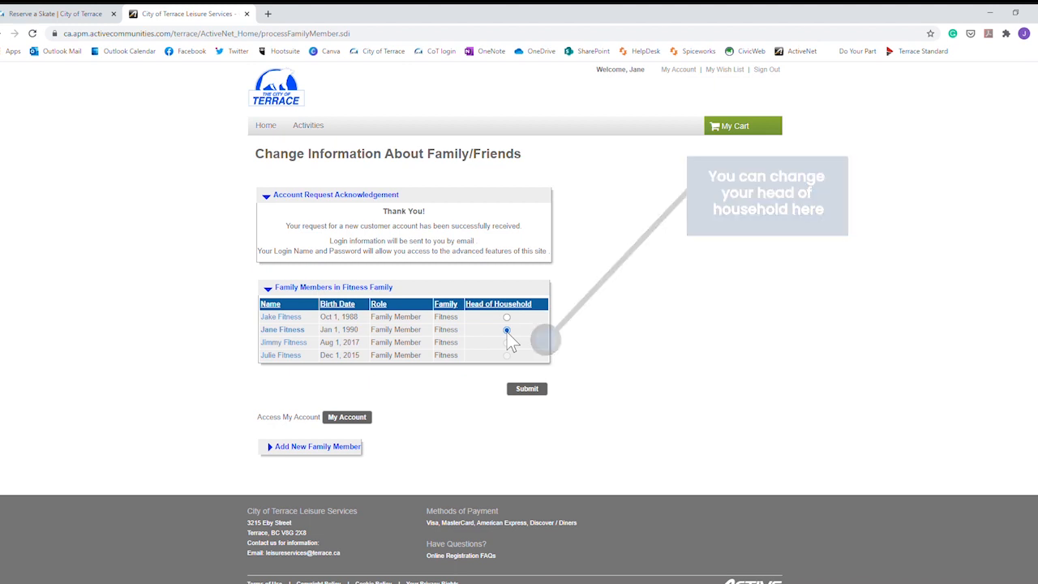
- Open My Account to view Jane Fitness's Account Options page
click(346, 416)
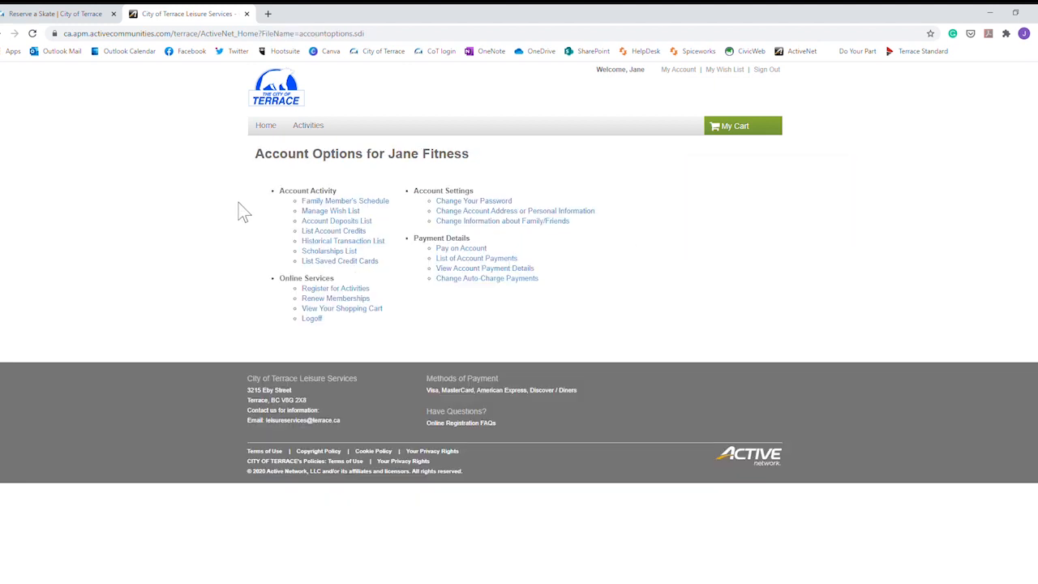
mouse_move(251, 259)
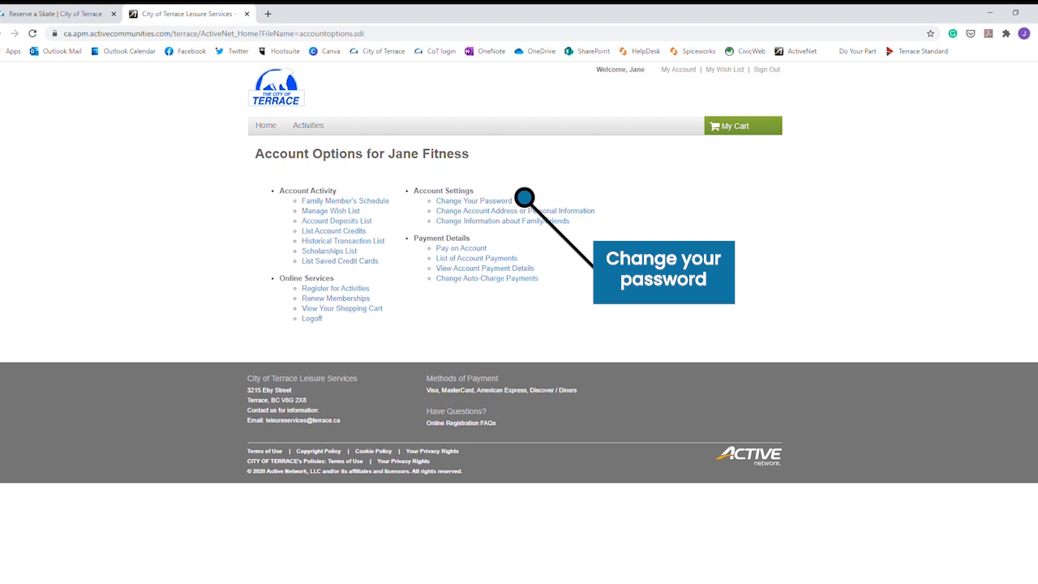
mouse_move(559, 221)
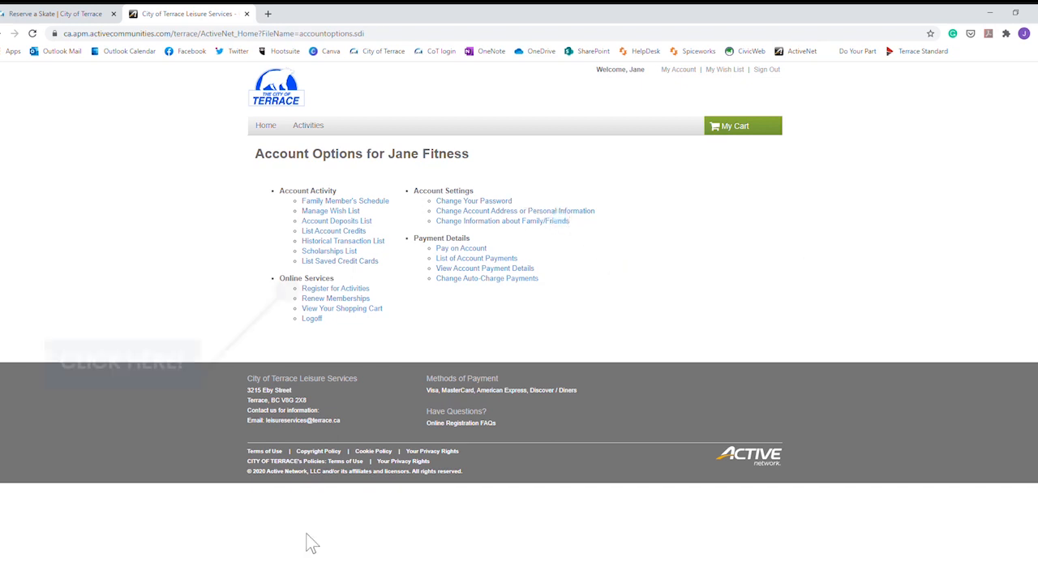
mouse_move(328, 426)
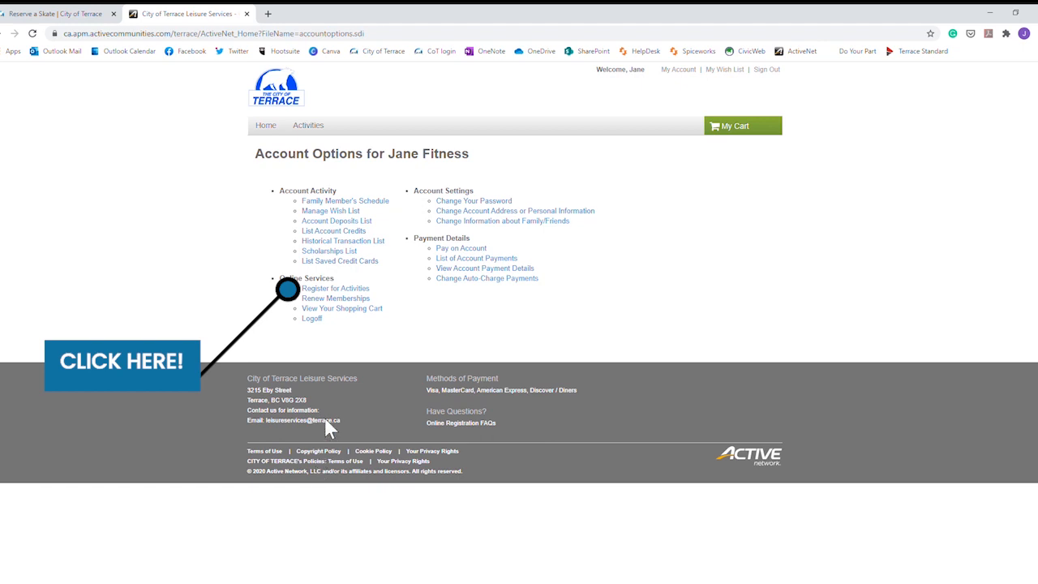
mouse_move(334, 289)
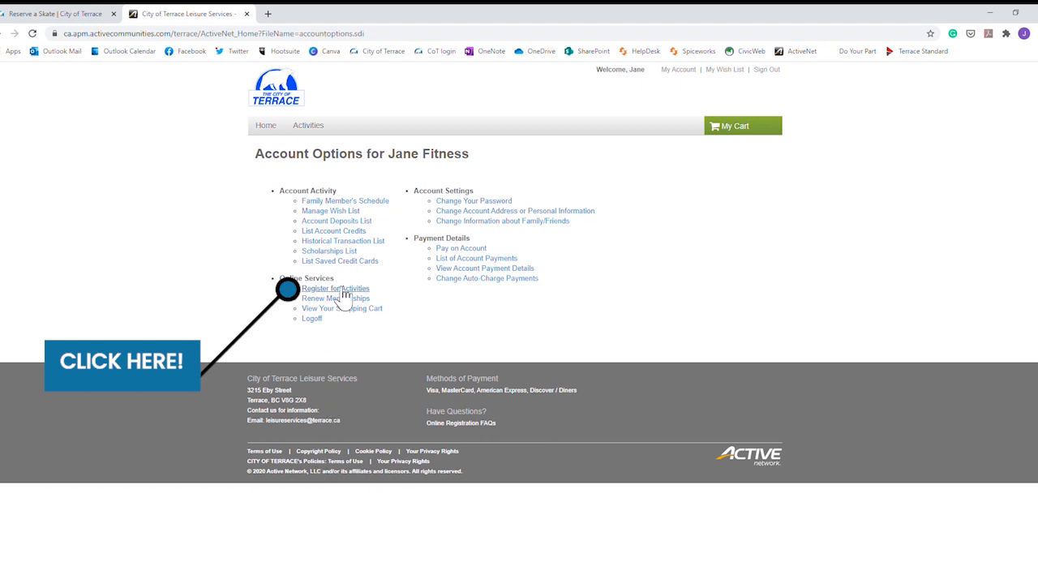
- Search activities for 'skate' to list six Hidber Arena skate sessions
click(335, 289)
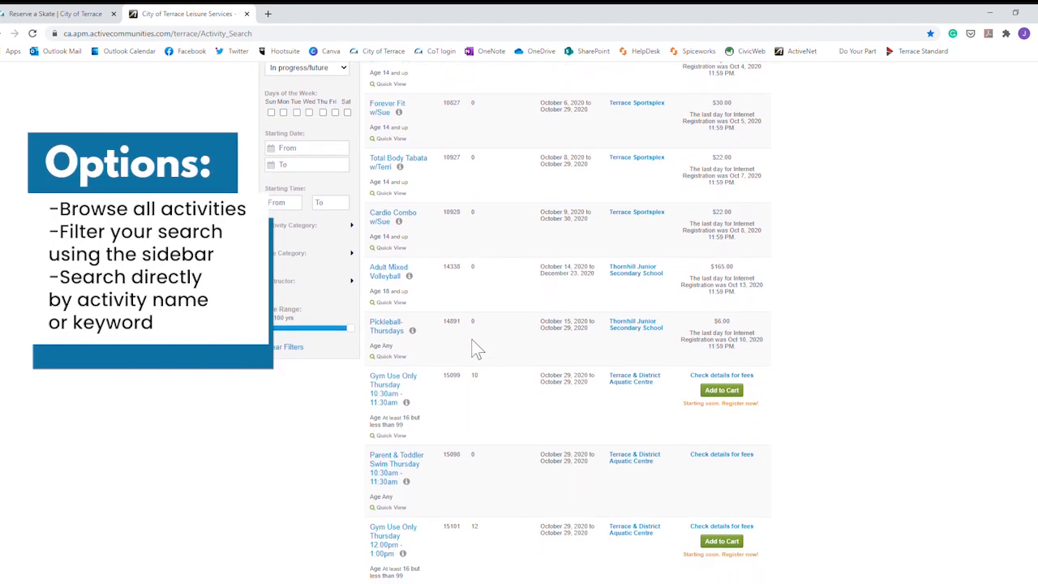
scroll(down, 3)
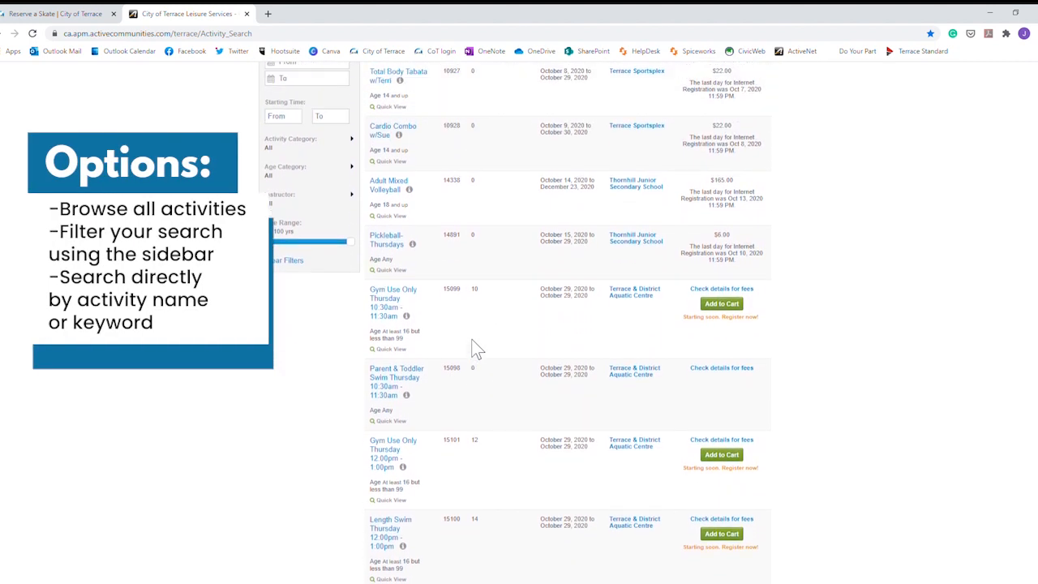
scroll(up, 3)
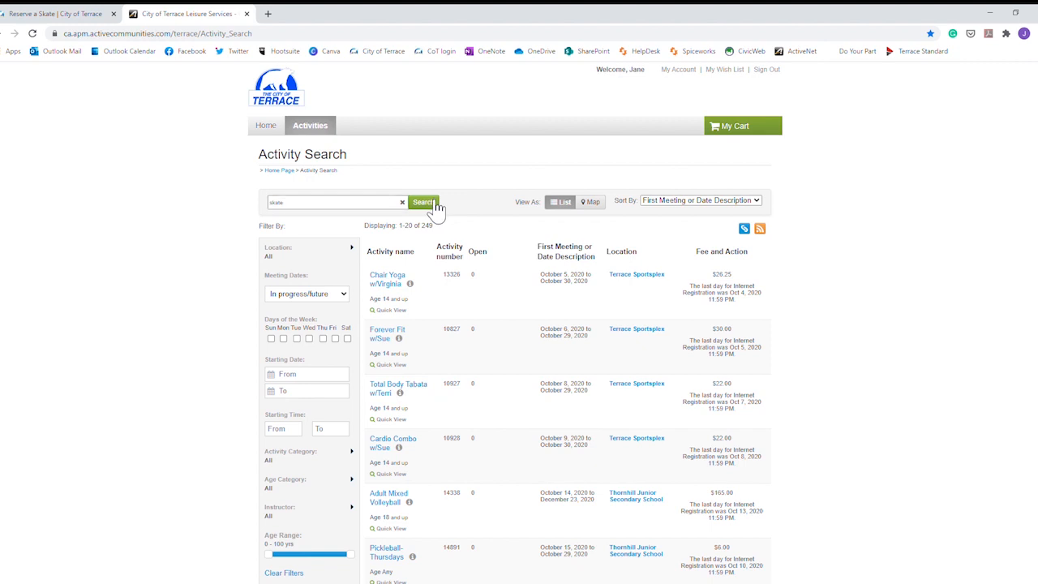
click(423, 202)
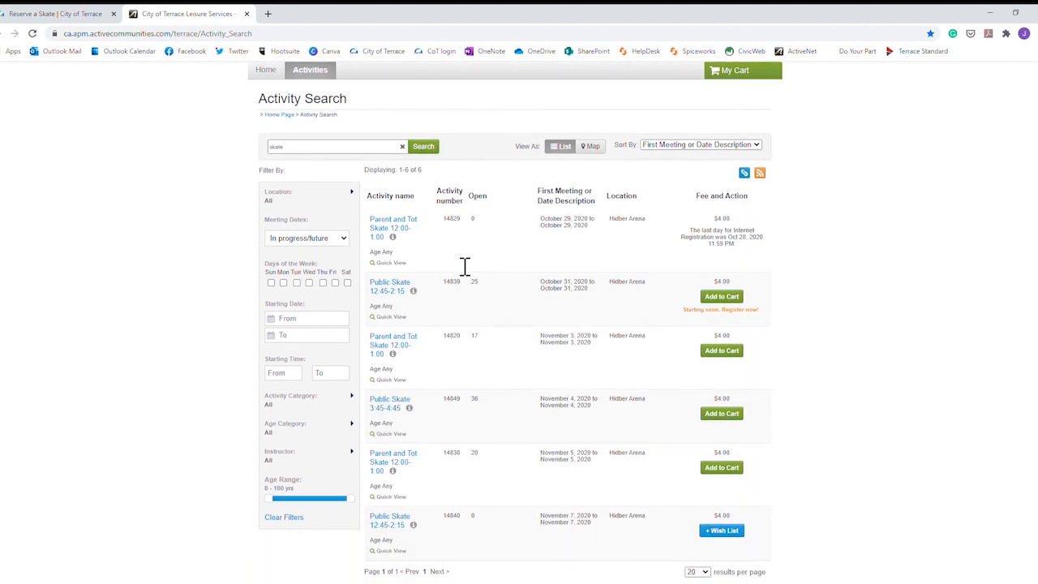
scroll(down, 3)
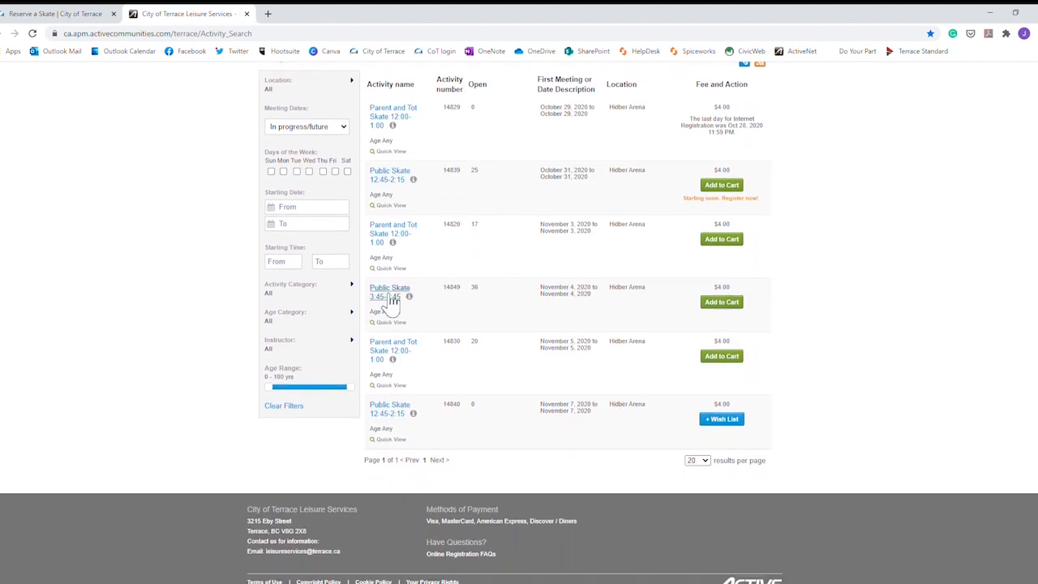
- View the Public Skate 3:45-4:45 session: Nov 4, Hidber Arena, $4.00, 36 openings
click(389, 292)
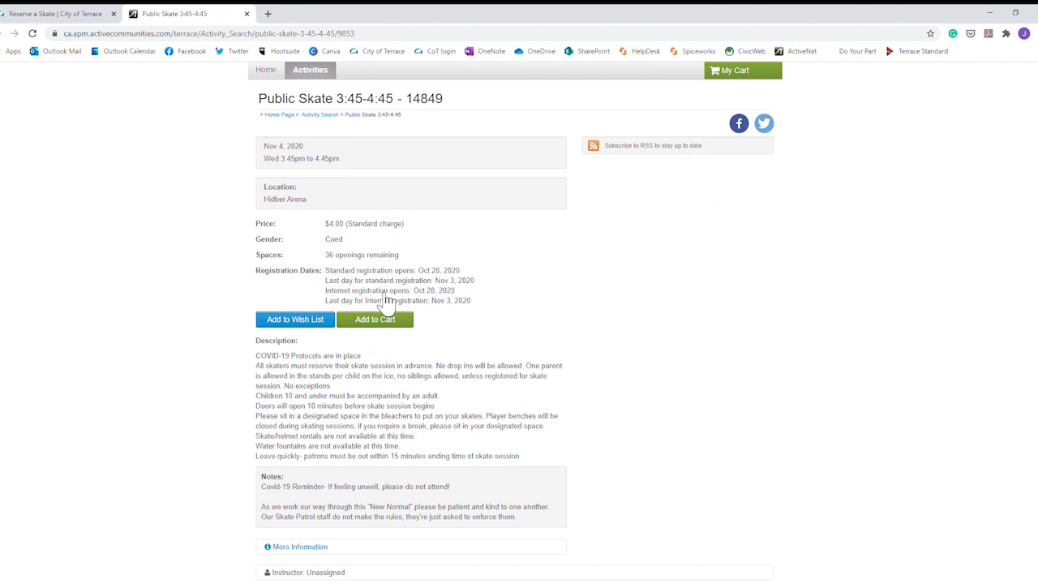
scroll(down, 3)
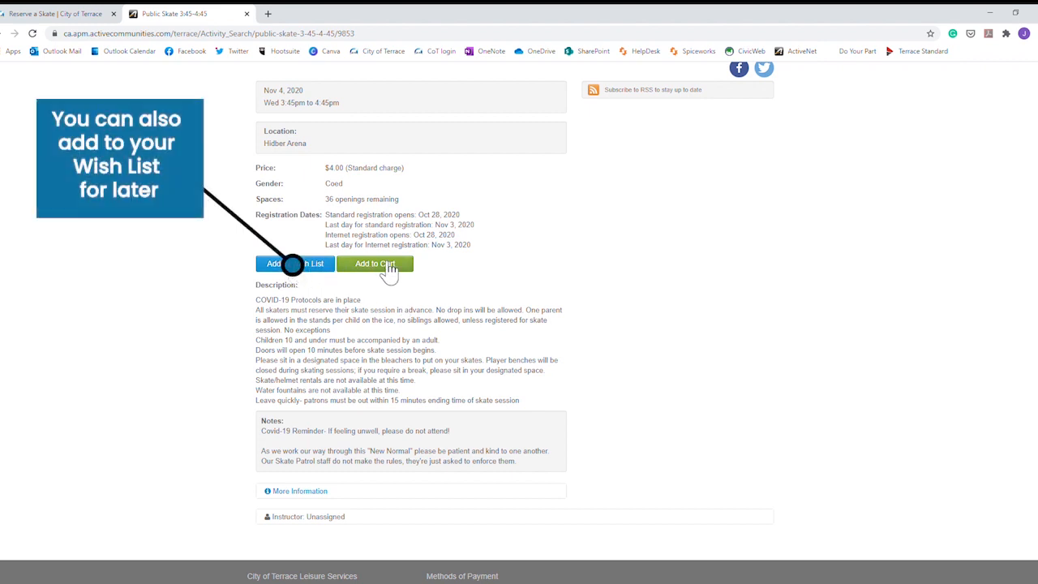
- Add Public Skate 3:45-4:45 to the cart and choose Jane Fitness as participant
click(374, 263)
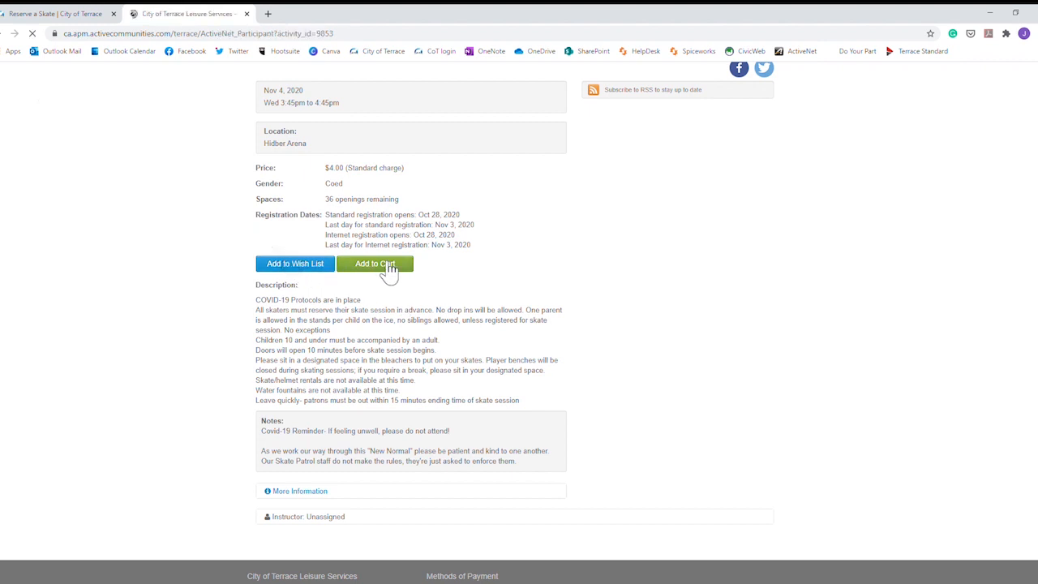
click(375, 263)
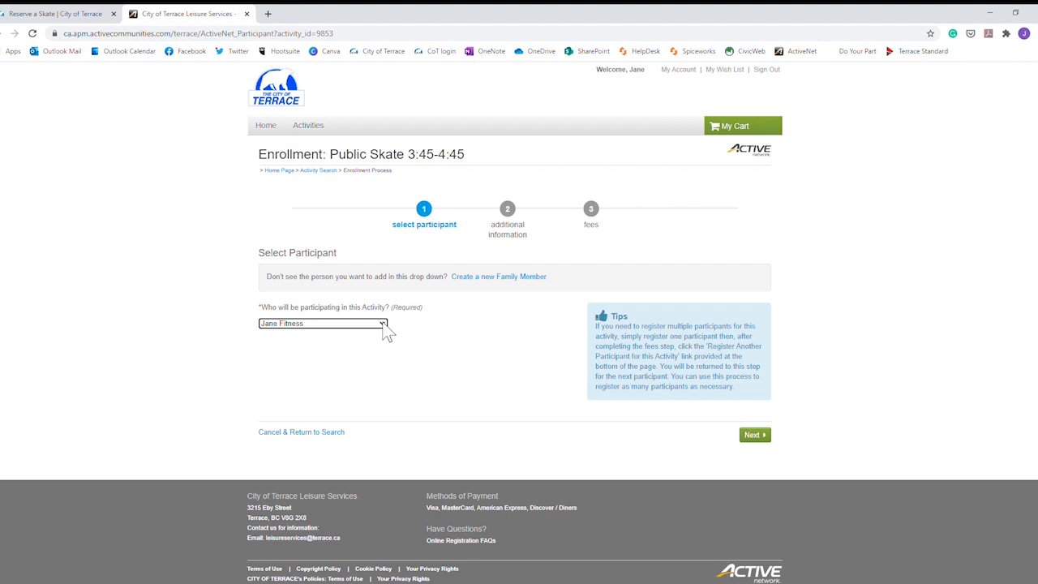
mouse_move(754, 435)
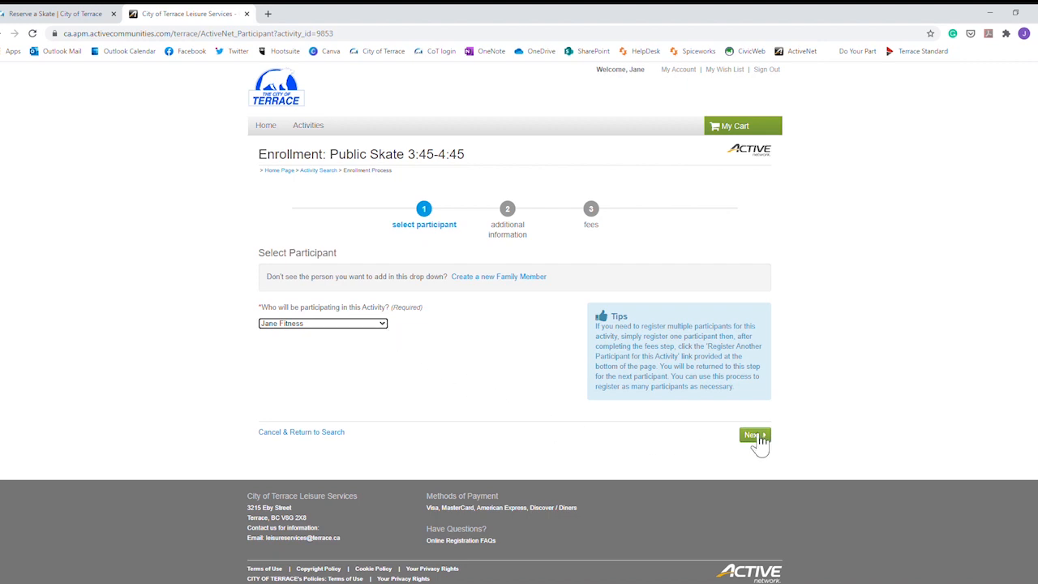
- Set photo consent to Yes, review the COVID 19 waiver, and initial waivers JF
click(753, 435)
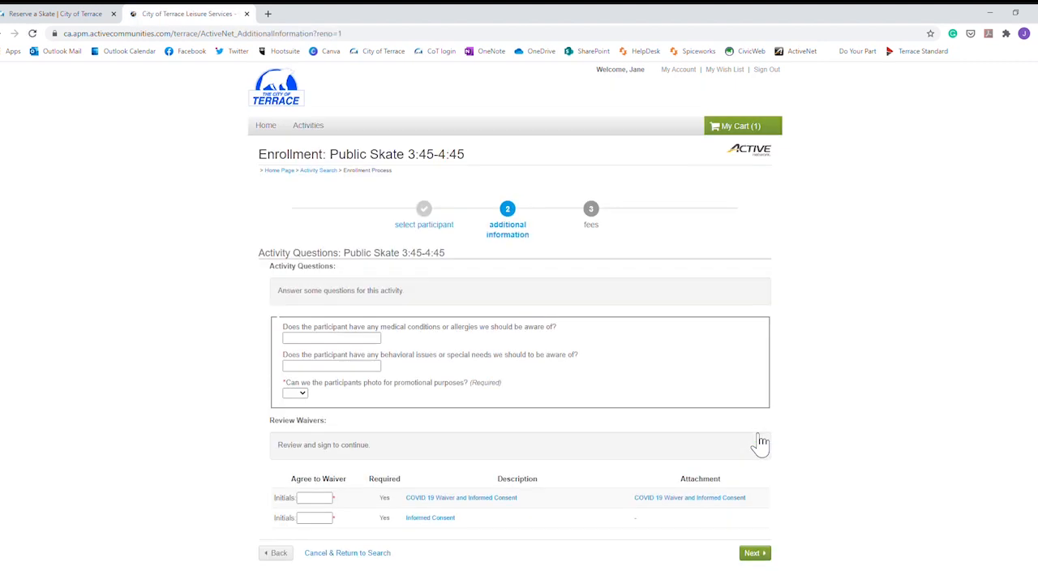
scroll(down, 3)
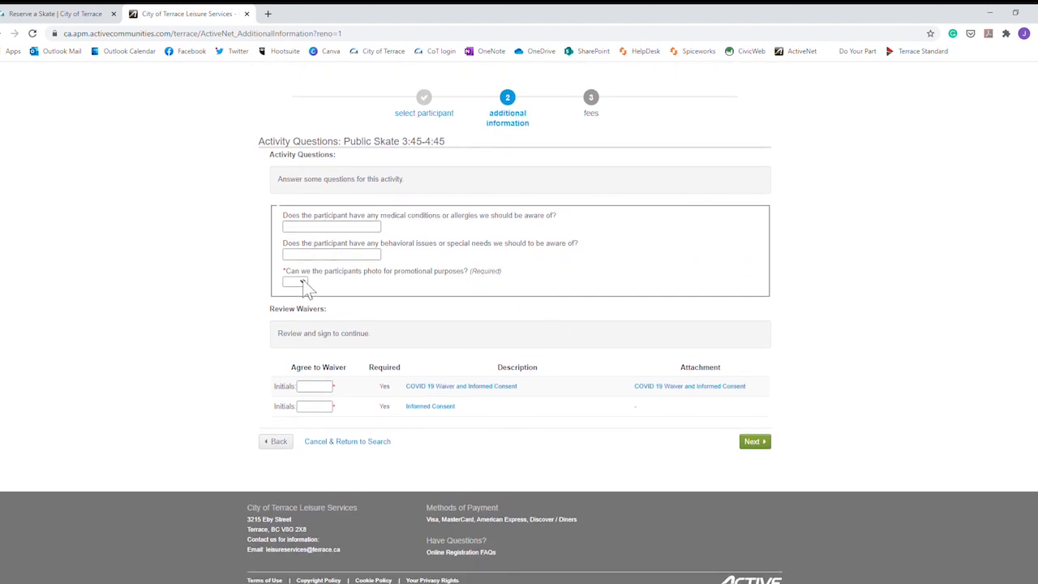
click(294, 281)
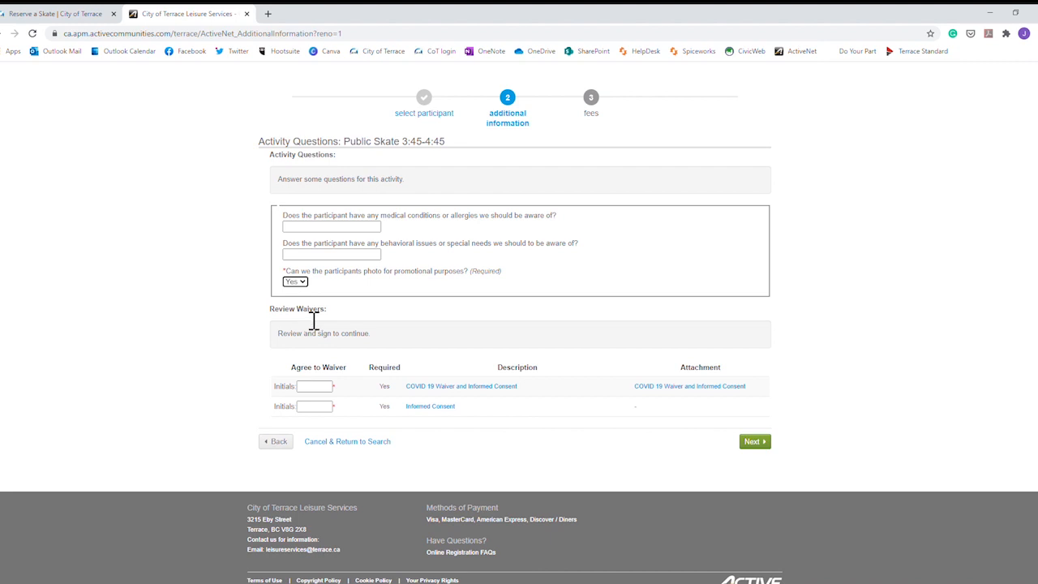
mouse_move(453, 381)
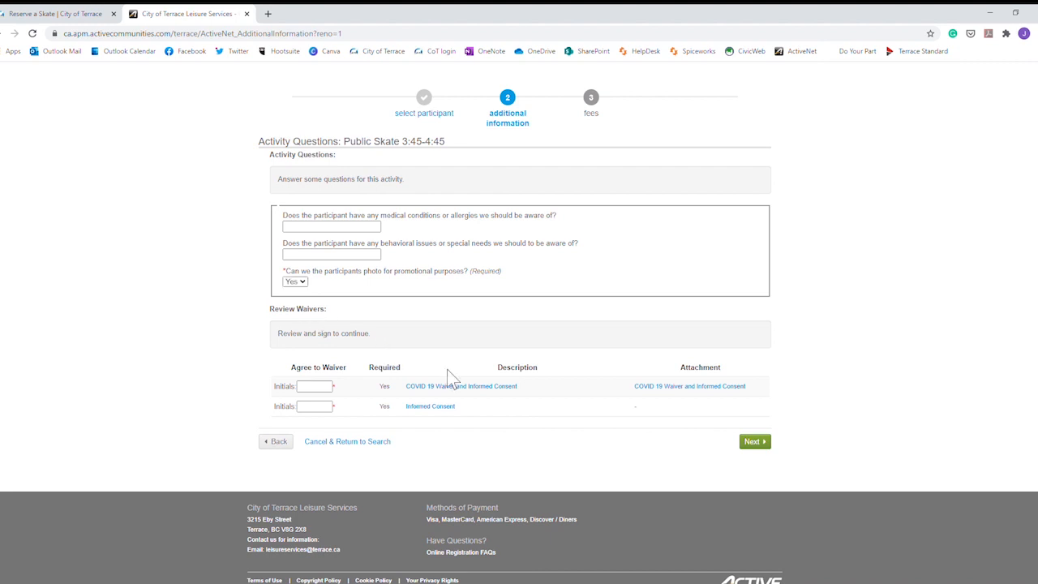
click(460, 385)
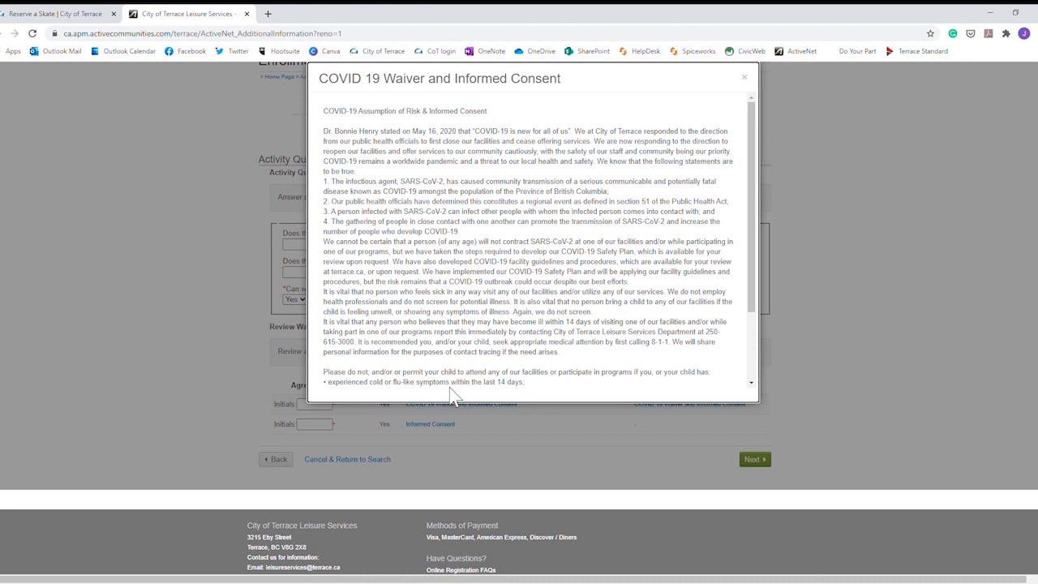
click(743, 77)
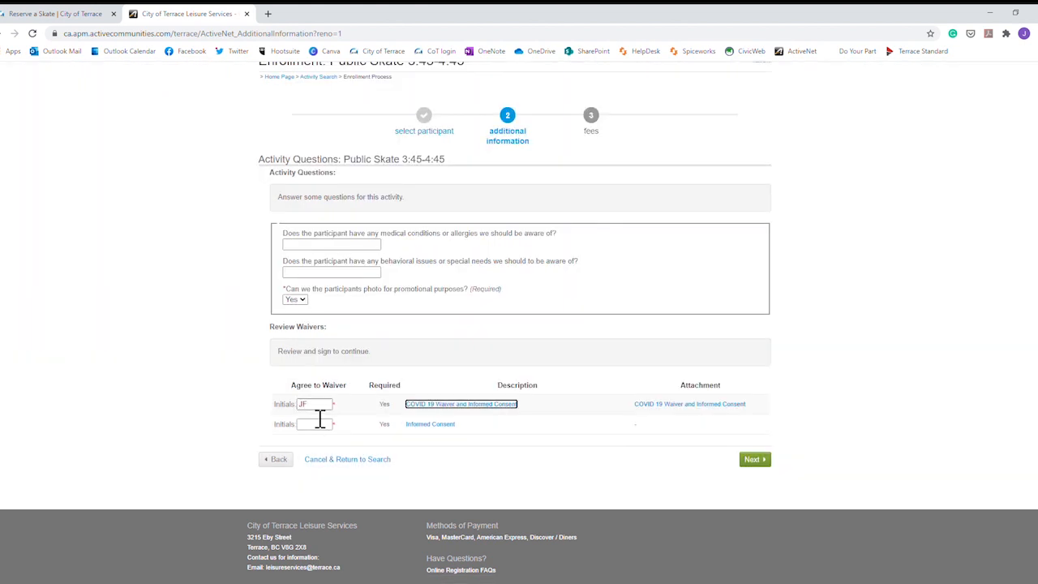
text(JF)
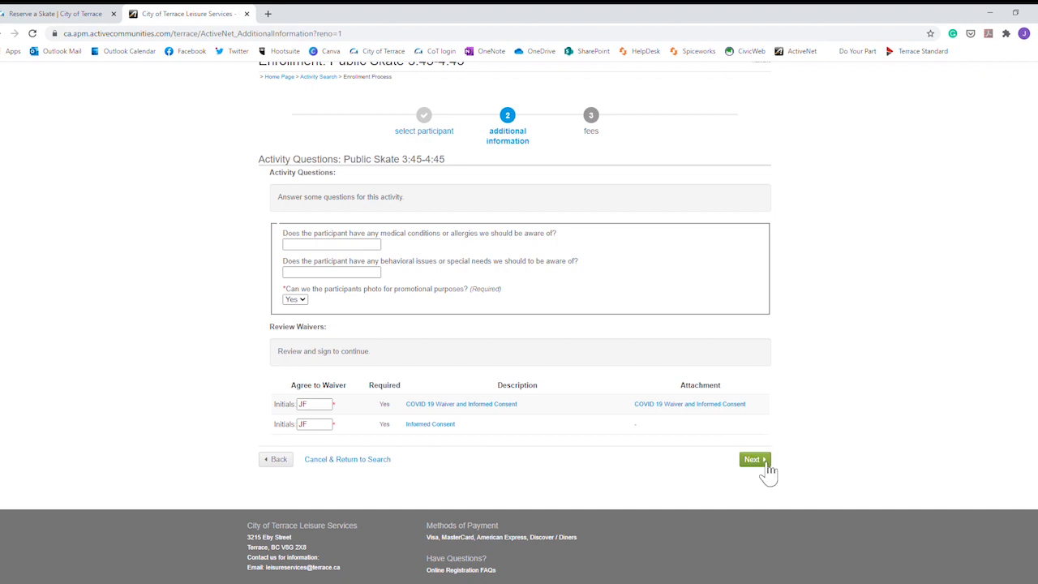
- Advance to the fees step showing the $4.00 Activity Fee
click(754, 459)
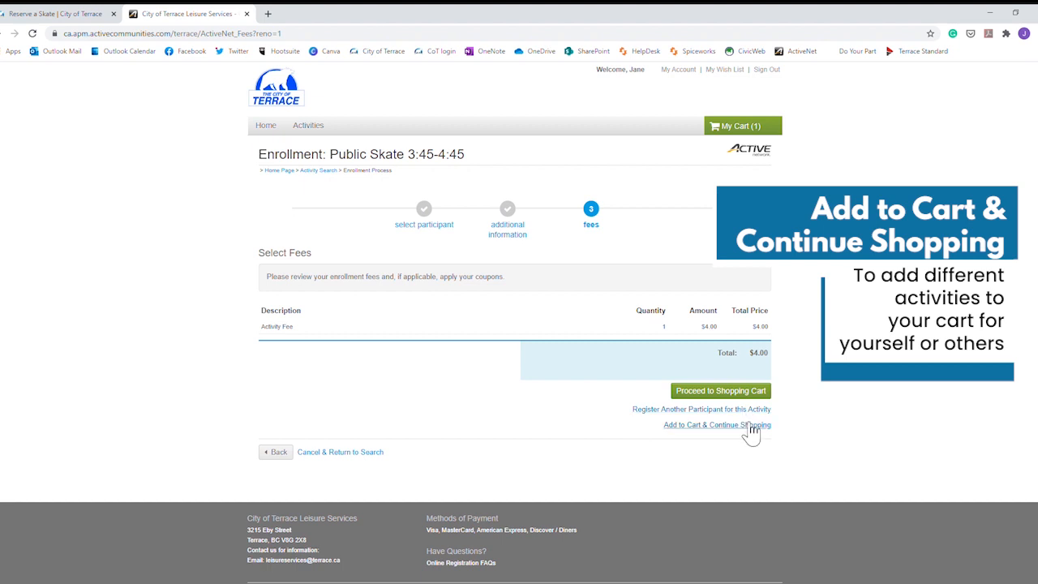
mouse_move(750, 432)
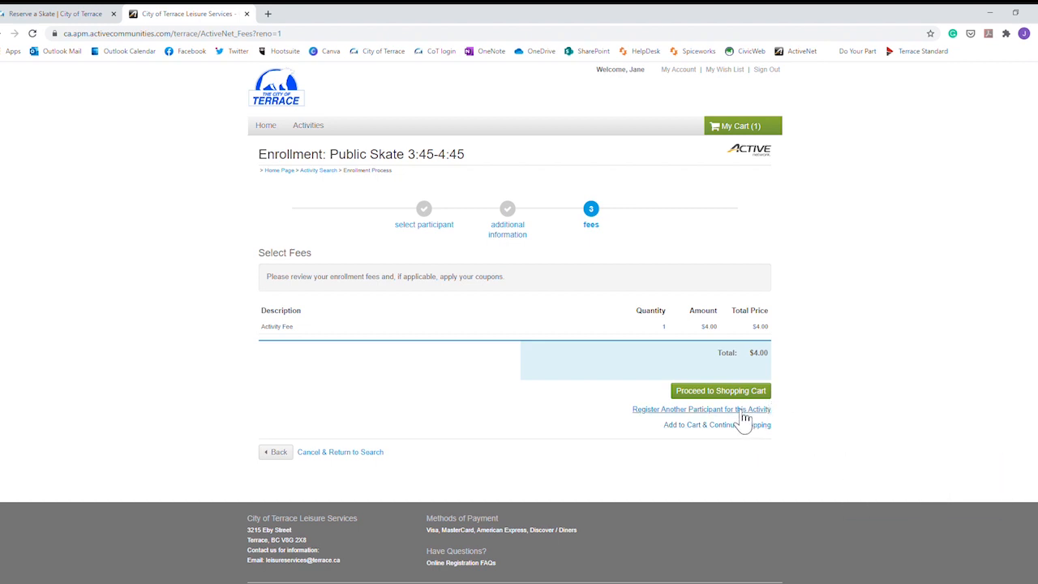
- Register a second family member, initial the waiver JF, and continue to fees
click(701, 409)
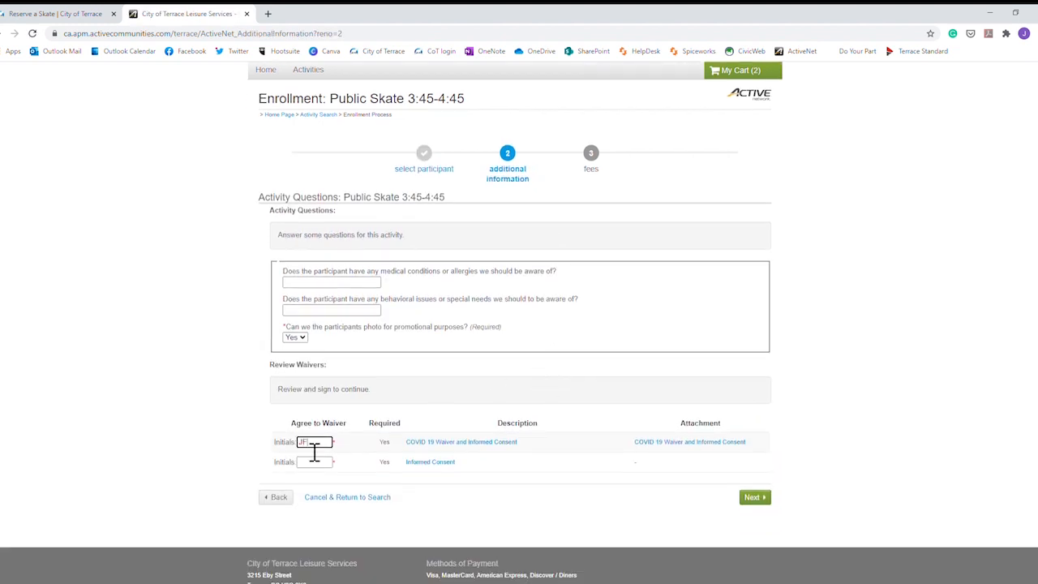
text(JF)
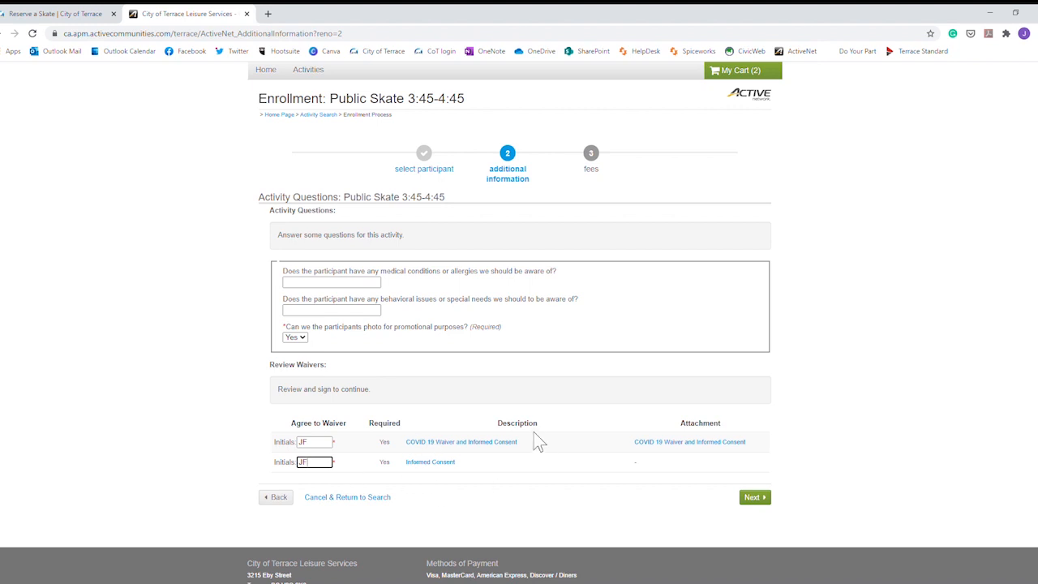
click(753, 496)
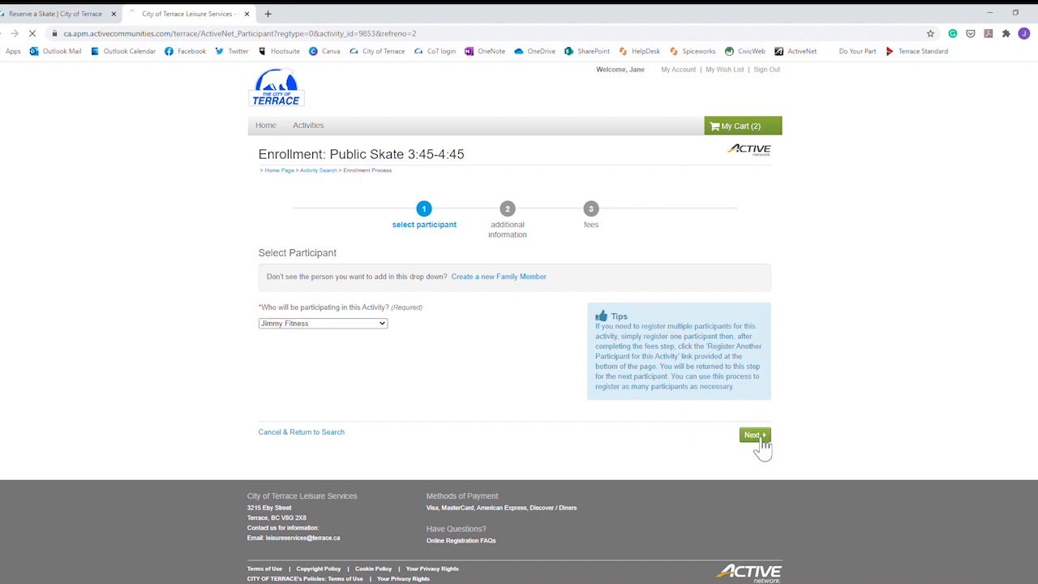
- Enroll the third and fourth family members with waivers initialled JF
click(751, 435)
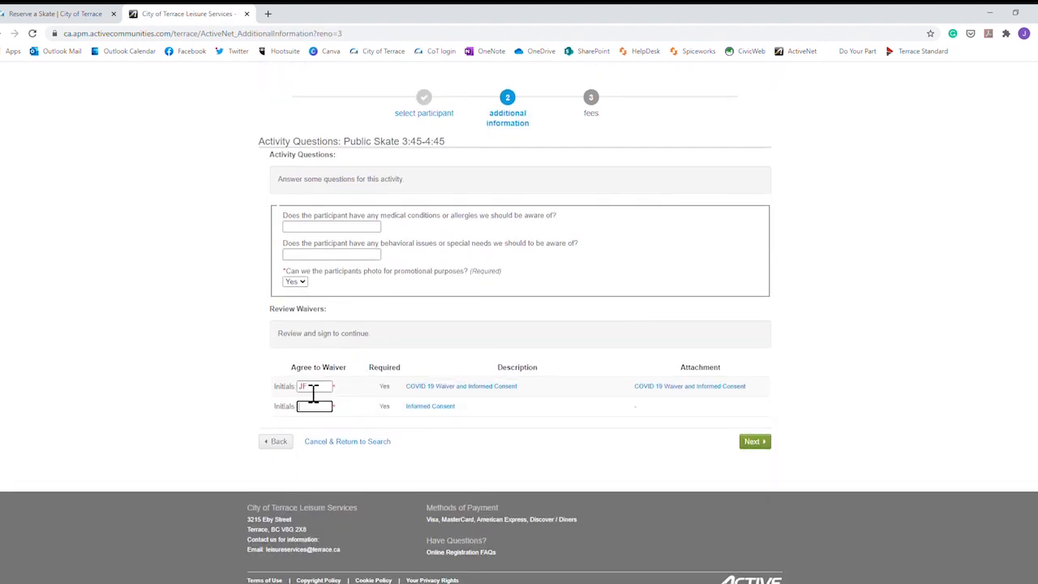
click(752, 441)
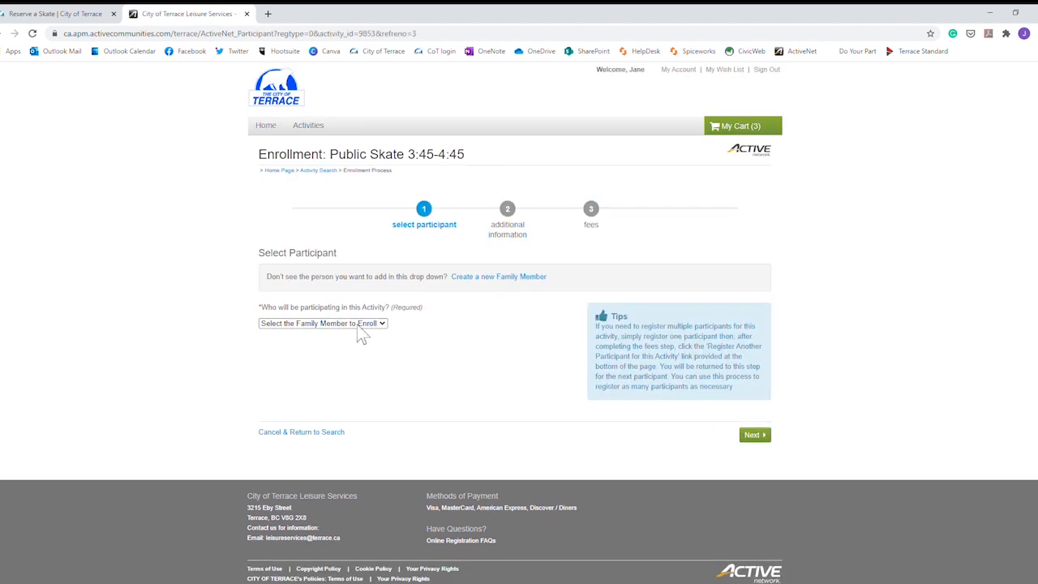
click(753, 435)
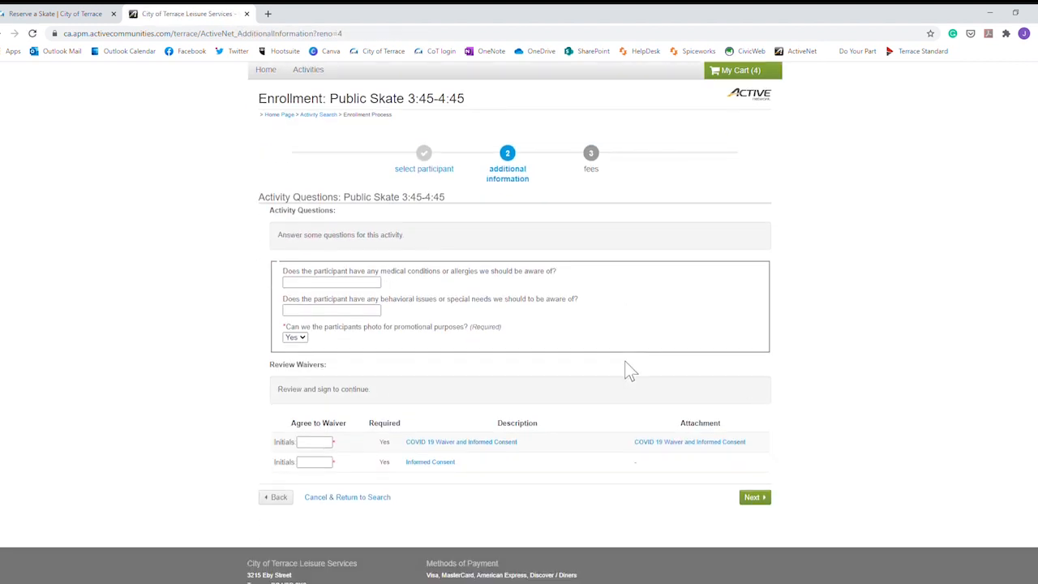
text(JF)
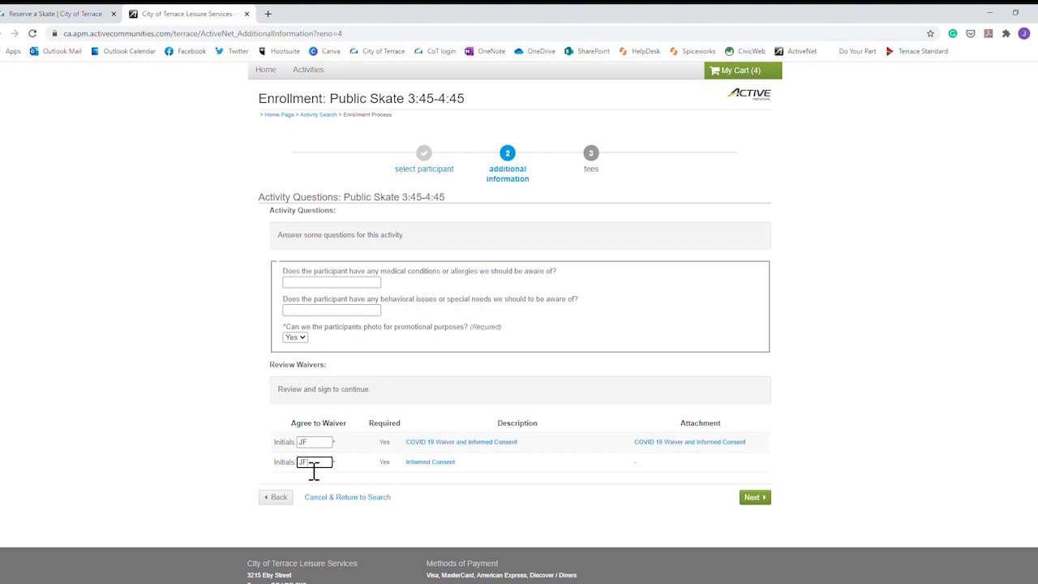
click(753, 496)
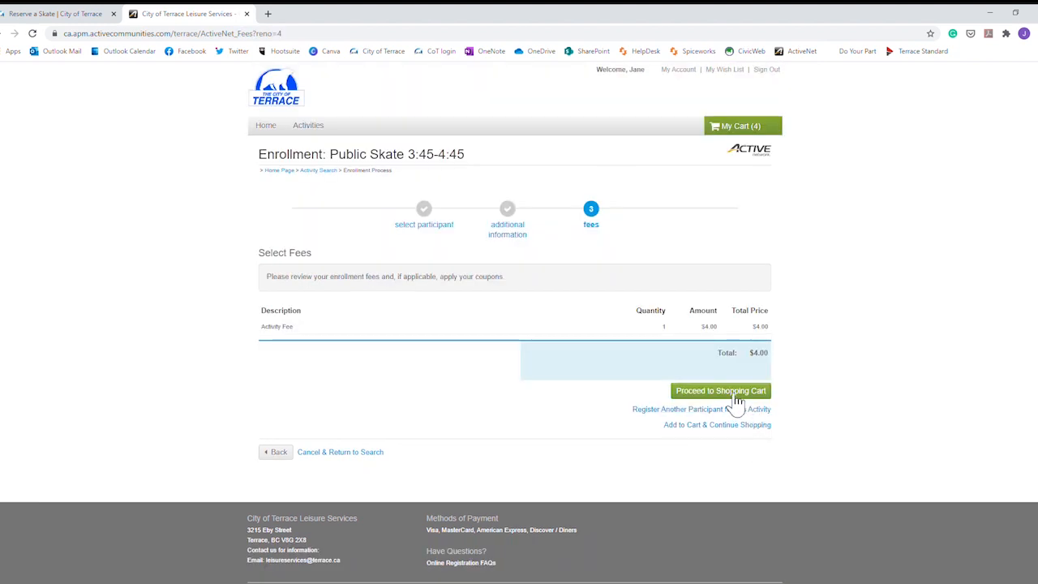
- Open the Shopping Cart listing four $4.00 Public Skate enrollments, $16.00 due
click(720, 390)
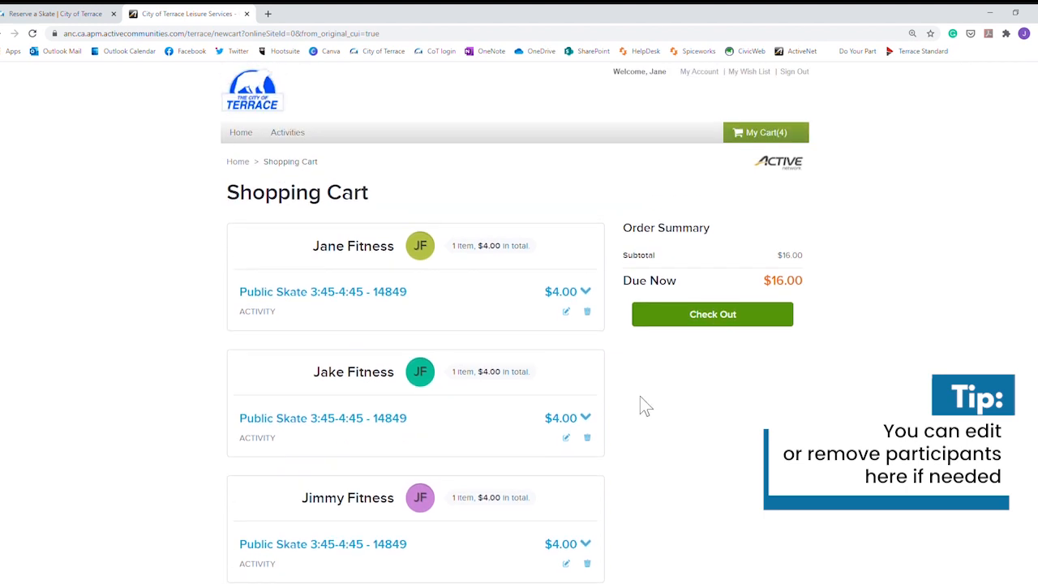
mouse_move(712, 314)
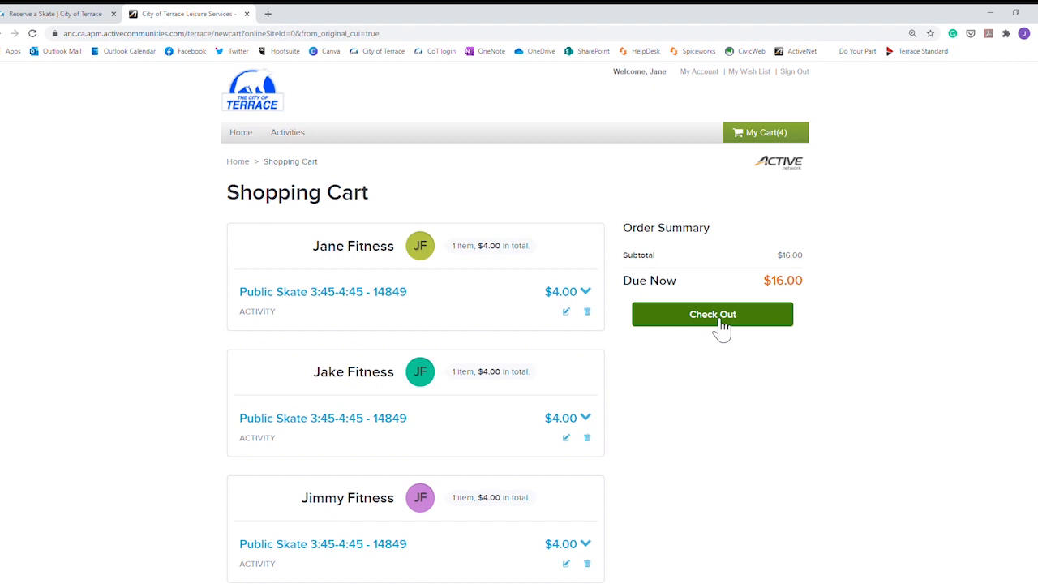
- Start checkout for $16.00 and review the Payment Information and Billing Address sections
click(711, 314)
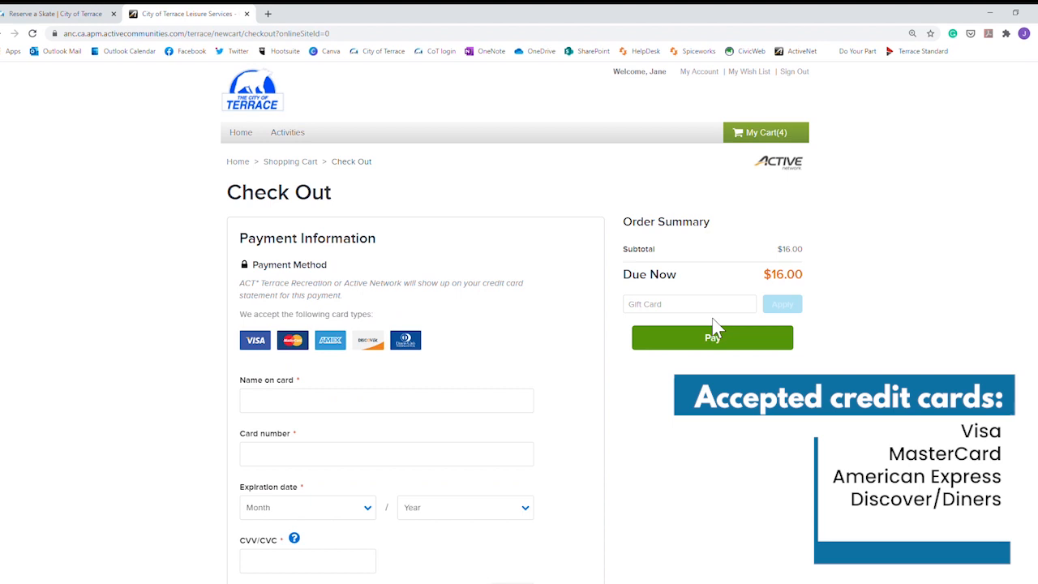
mouse_move(654, 326)
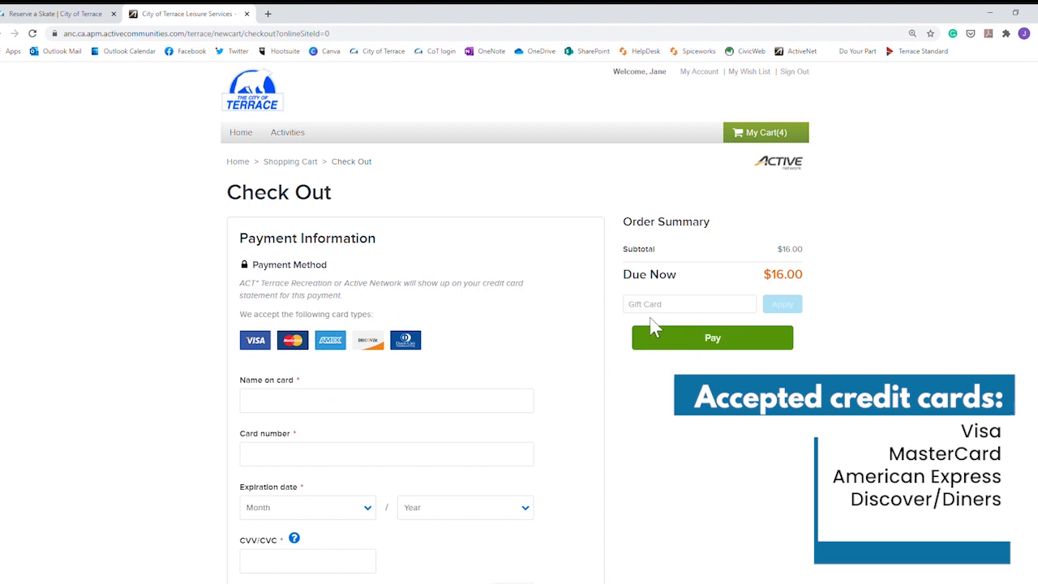
scroll(down, 3)
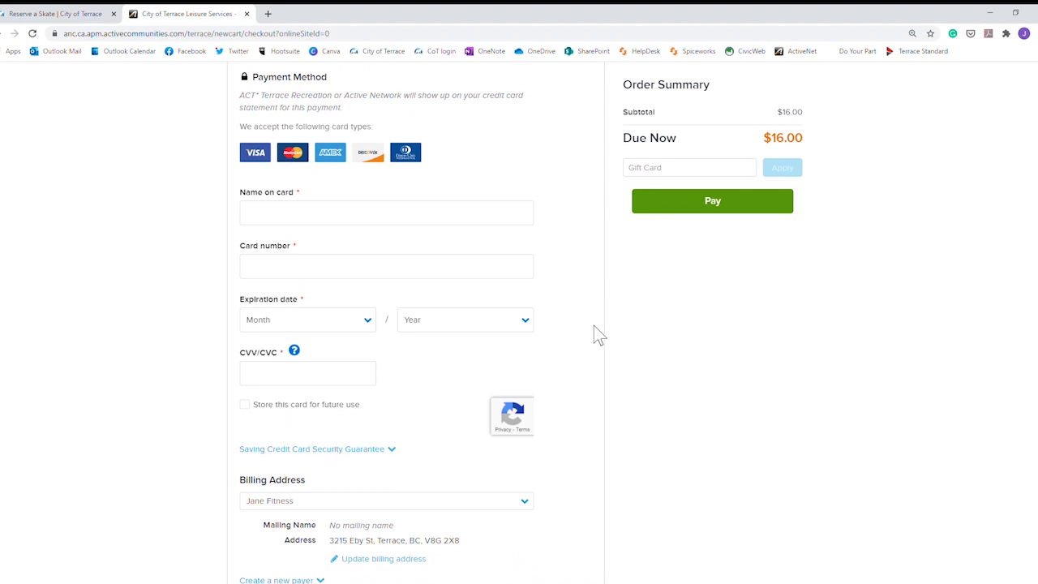
scroll(down, 3)
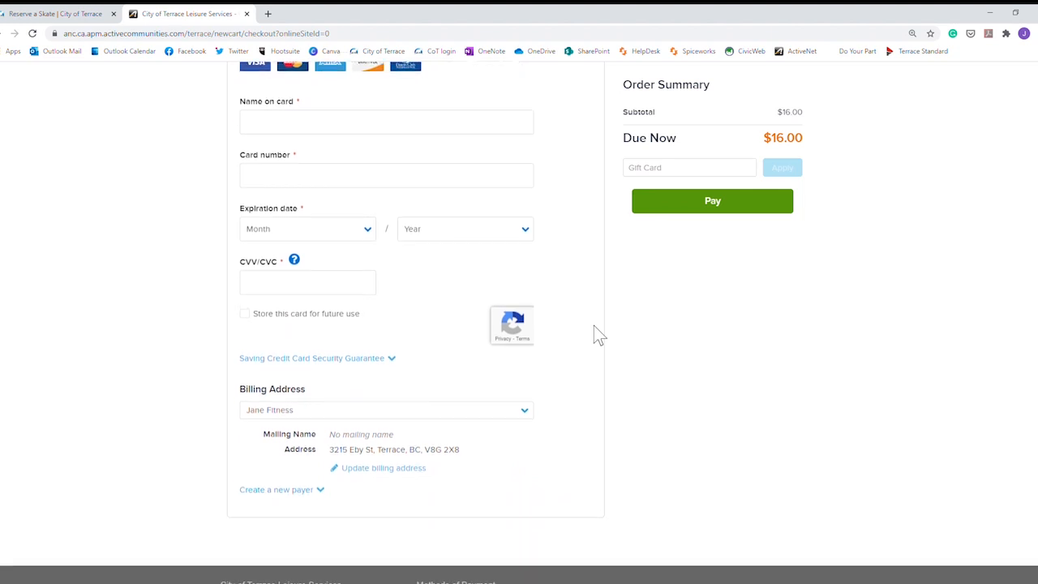
scroll(up, 3)
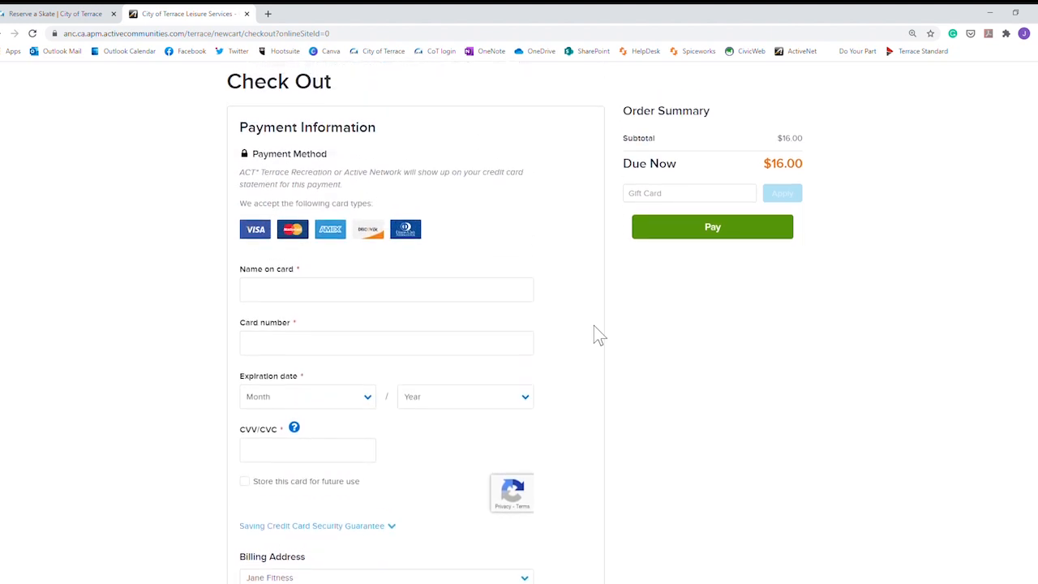
scroll(up, 3)
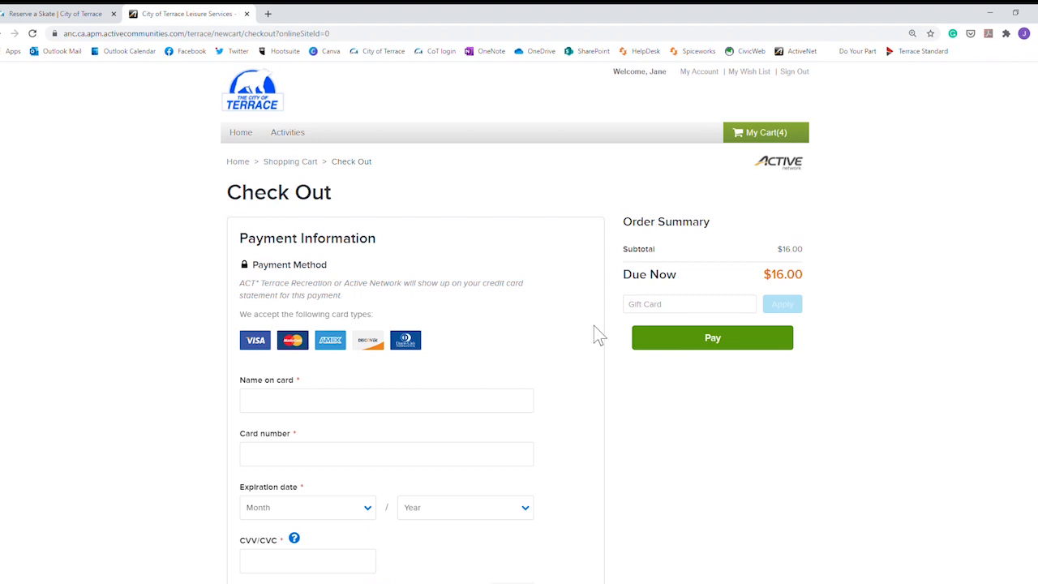
mouse_move(620, 337)
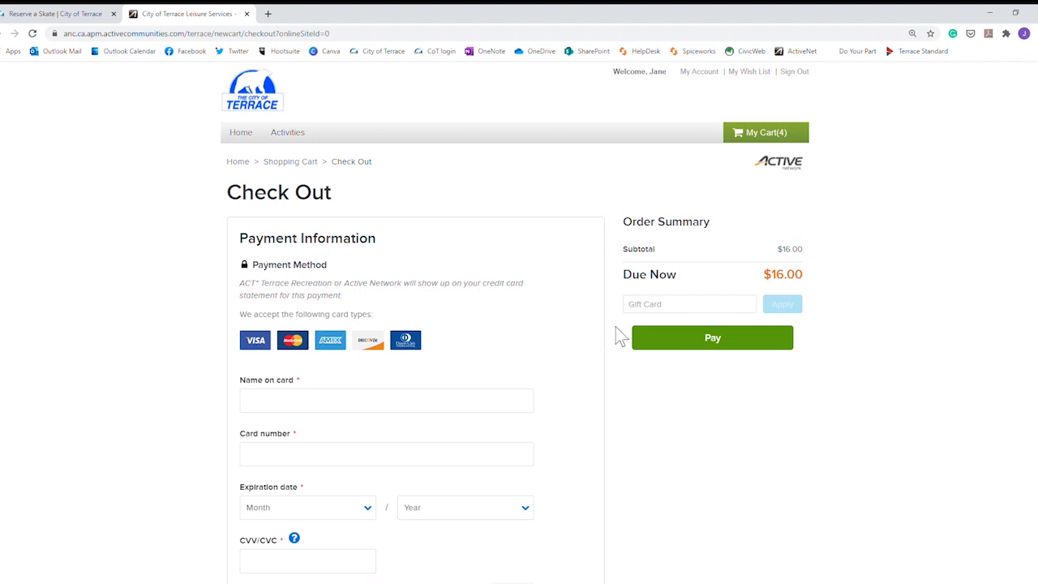